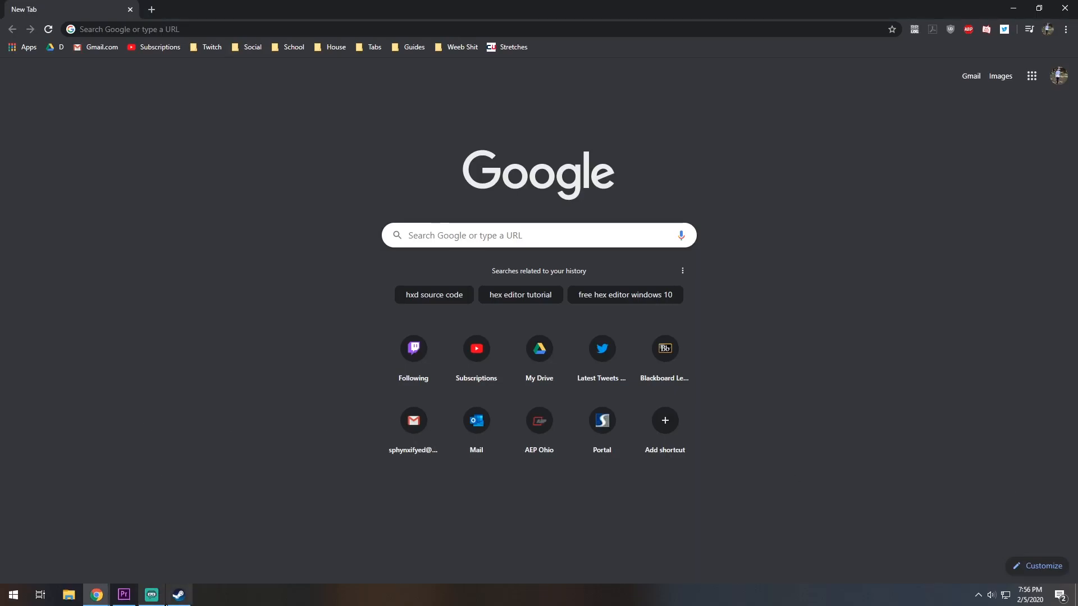
Switch to Steam and bring up Halo: The Master Chief Collection in the Library list
left_click(177, 595)
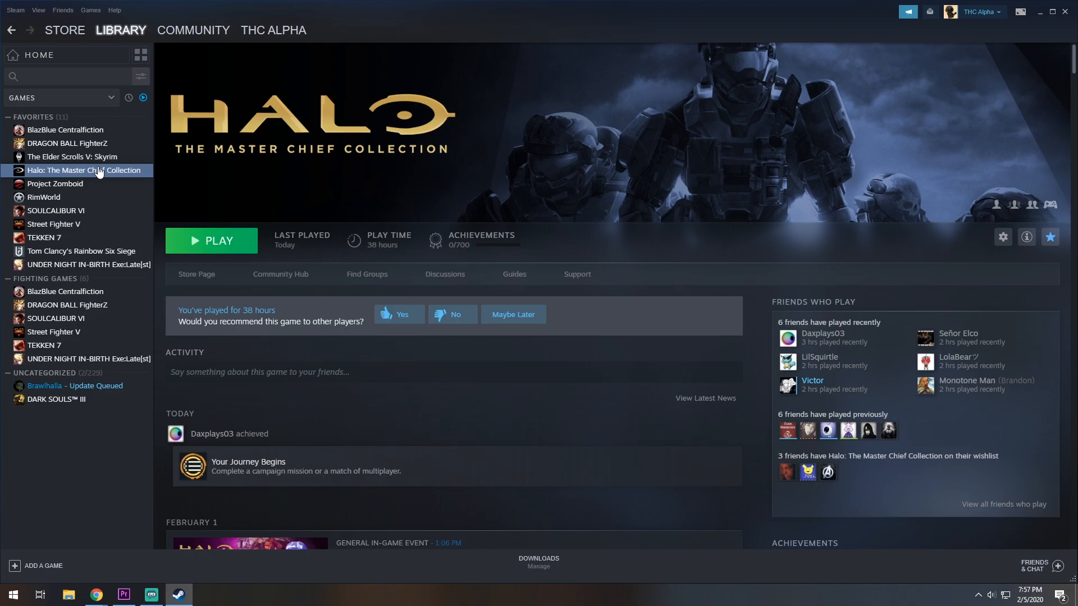
right_click(82, 170)
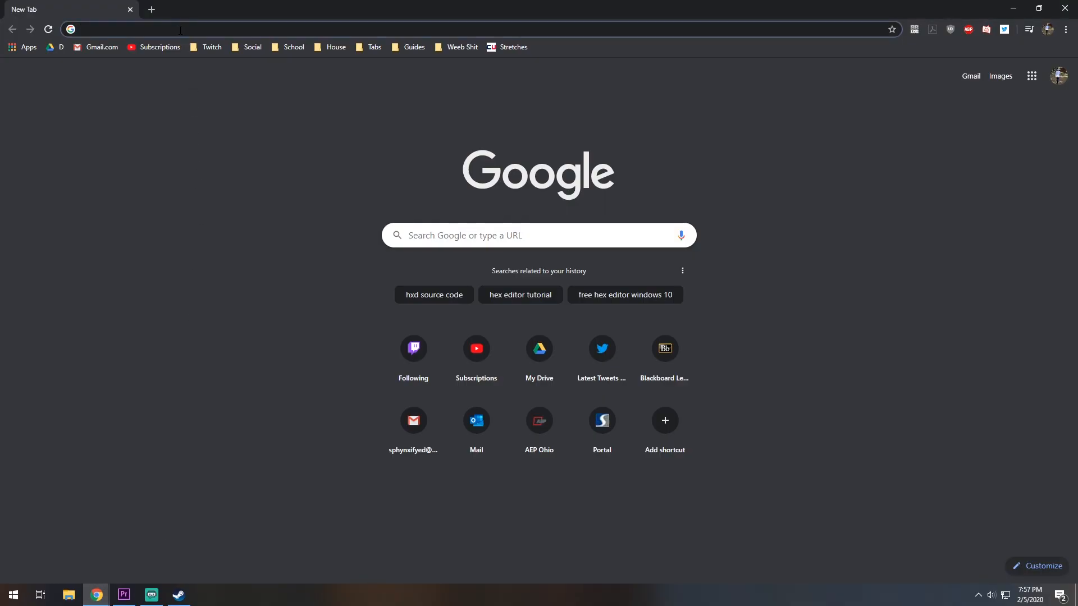
Search Google for 'hxd editor' and reach the mh-nexus HxD freeware site
type("hxd editor")
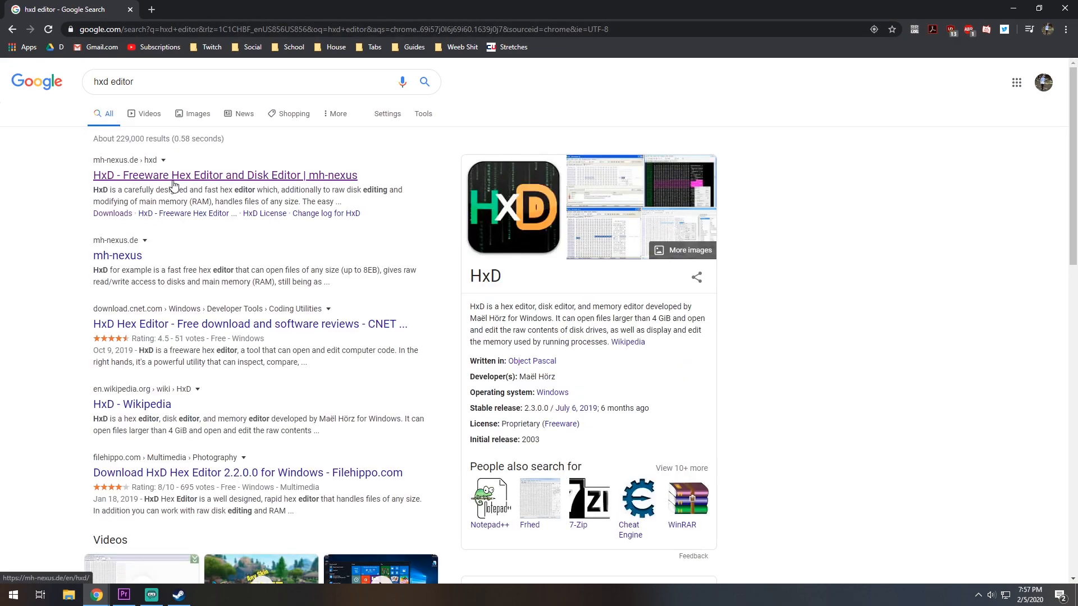
left_click(224, 175)
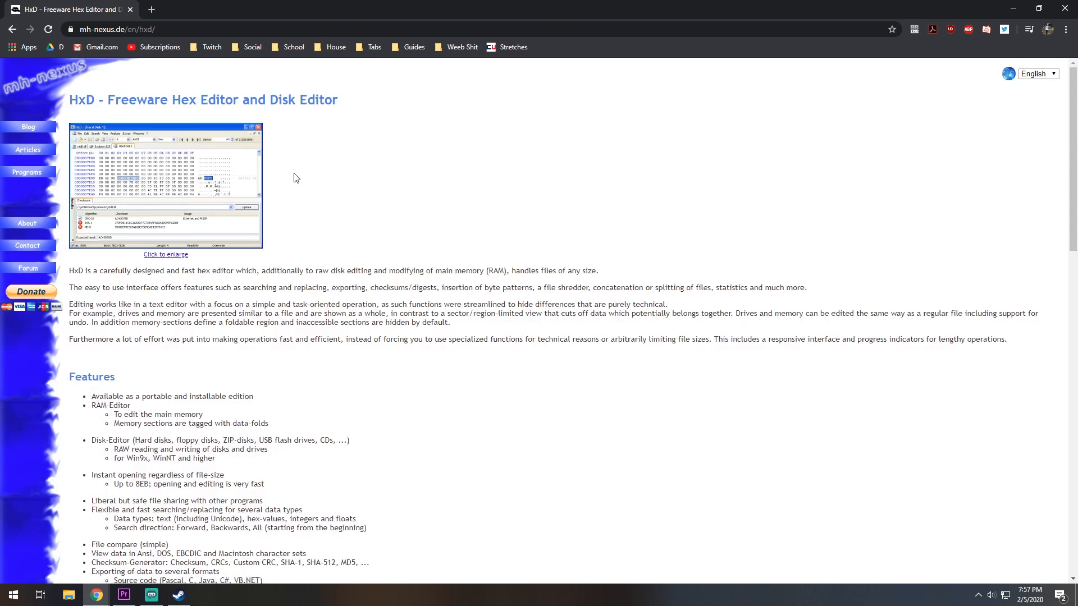
scroll("down", 3)
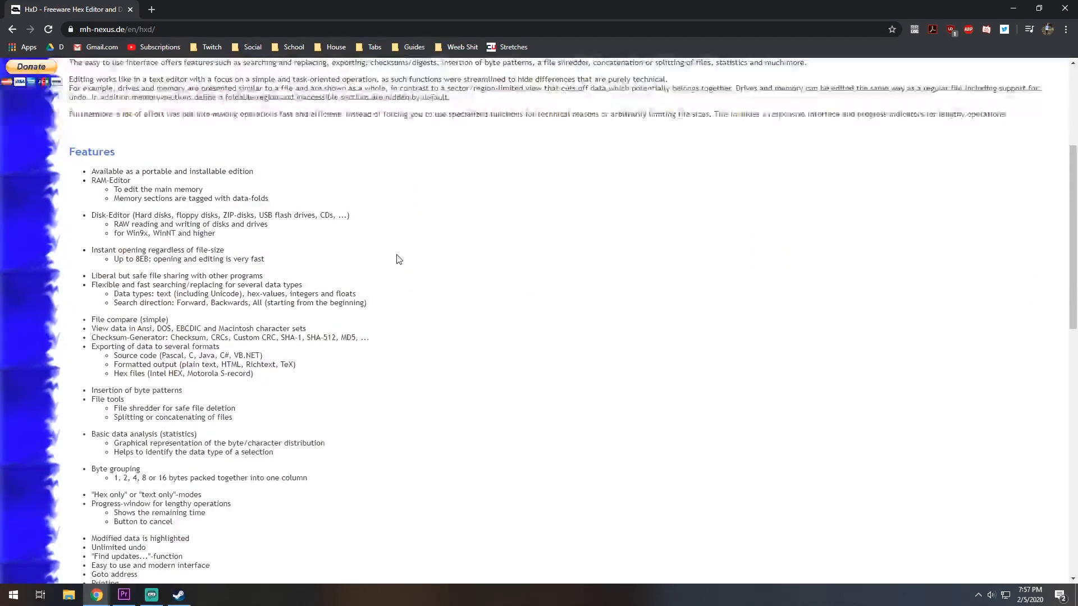
scroll("down", 3)
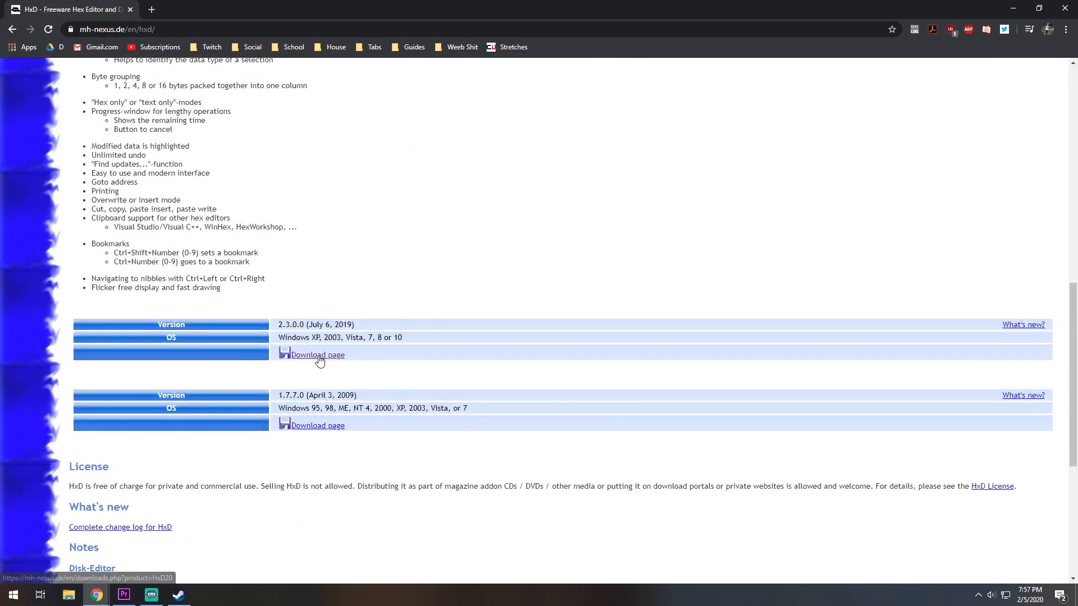
Reach the HxD downloads page listing editions, then return to Steam
left_click(317, 355)
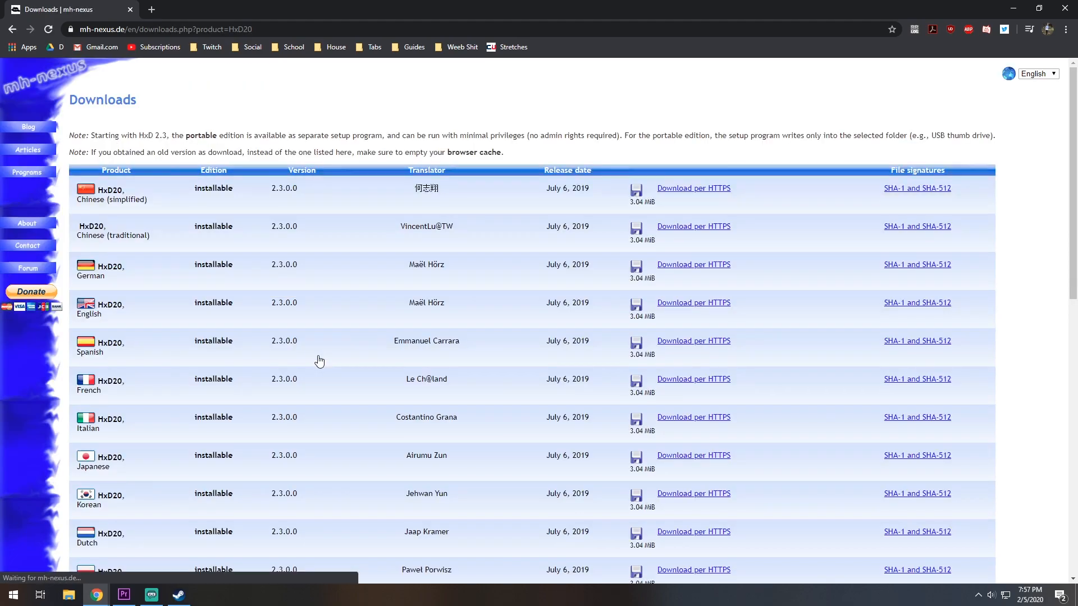
scroll("down", 3)
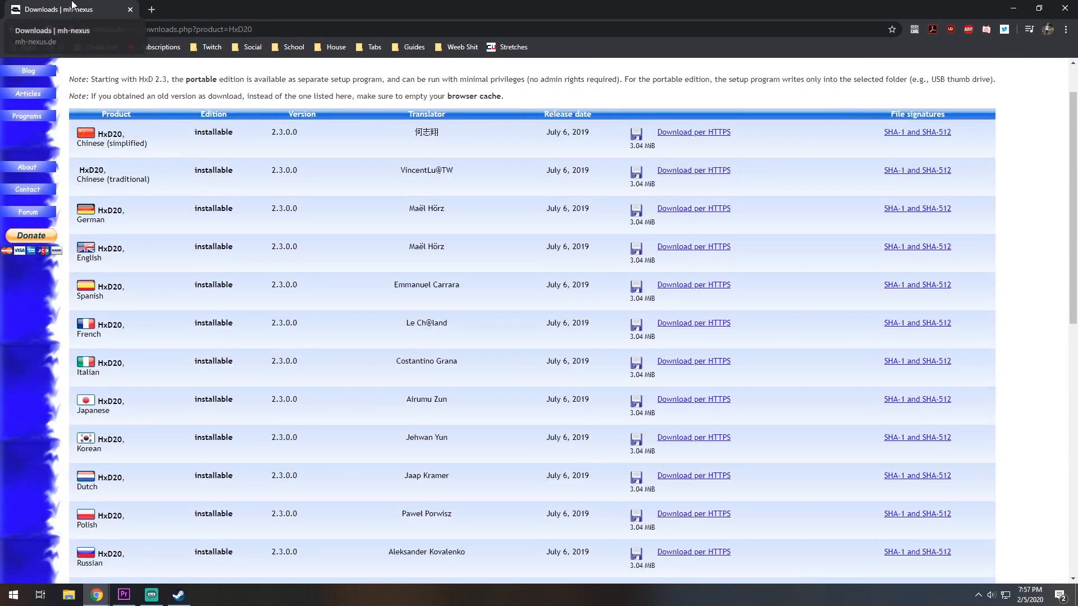
left_click(179, 595)
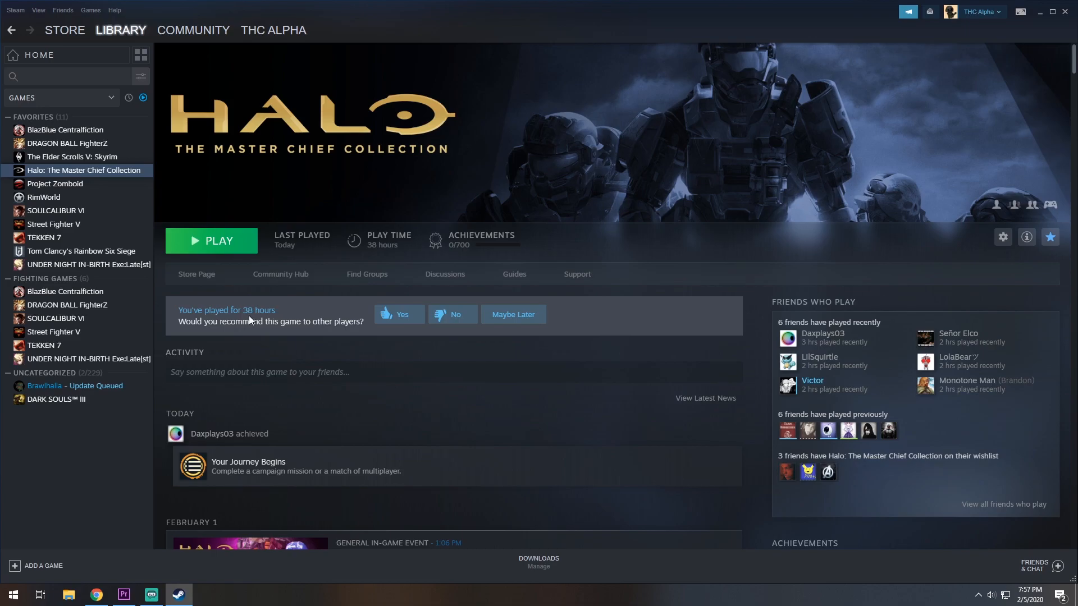
From the game's Properties, browse its Local Files to show the install folder
right_click(85, 170)
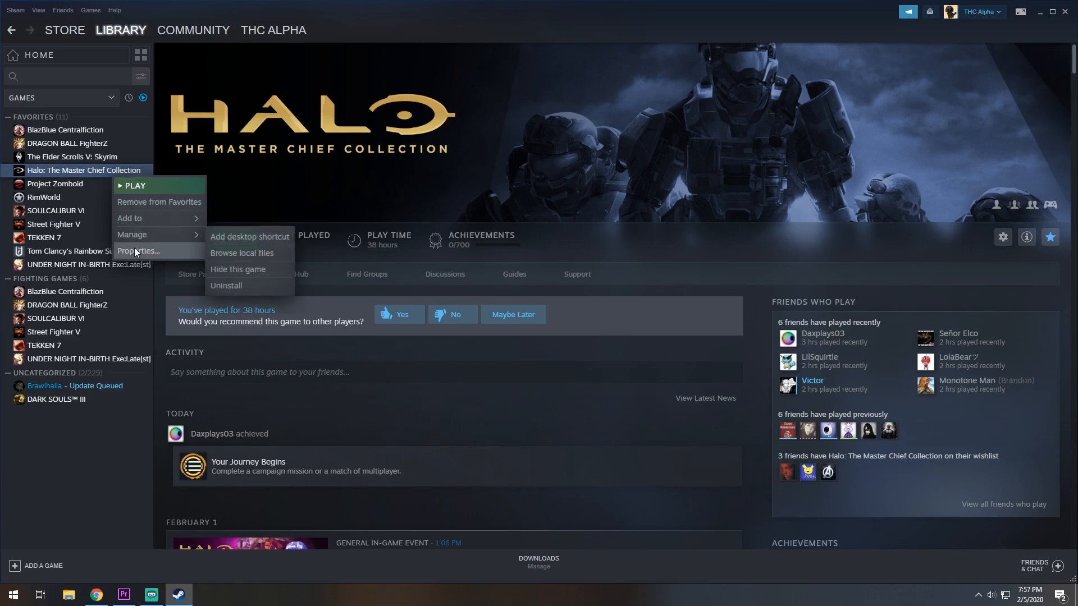
left_click(136, 250)
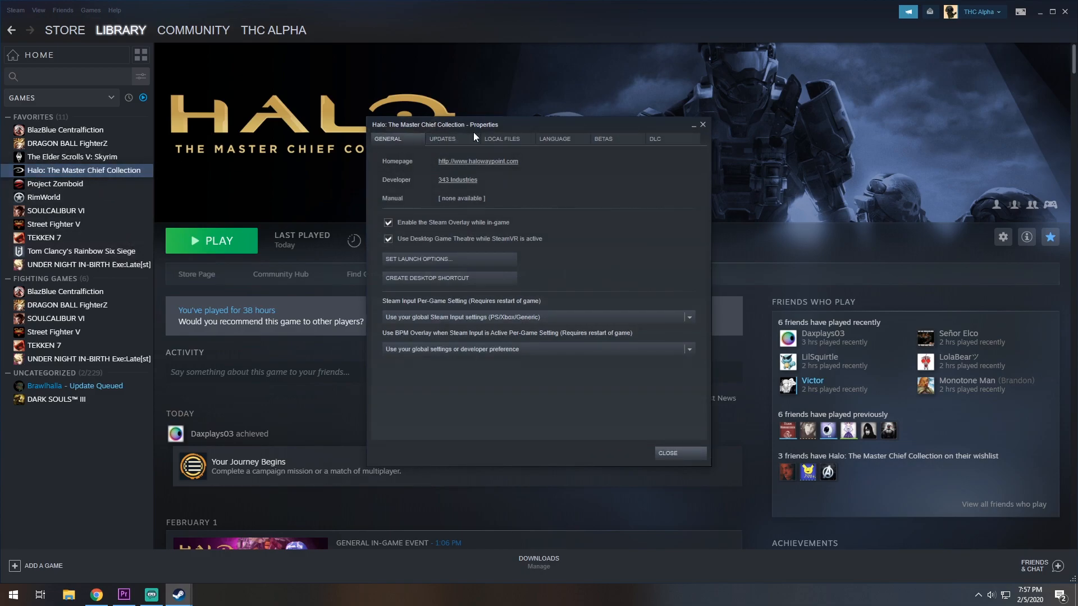
left_click(501, 139)
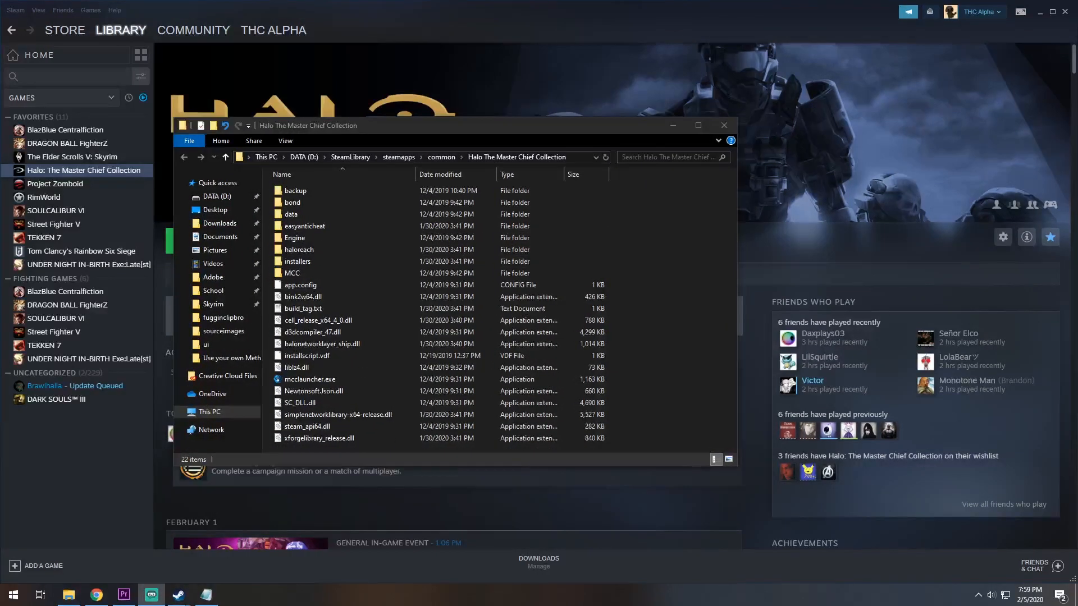
Navigate into MCC\Content\Paks and select MCC-WindowsNoEditor.pak
left_click(295, 238)
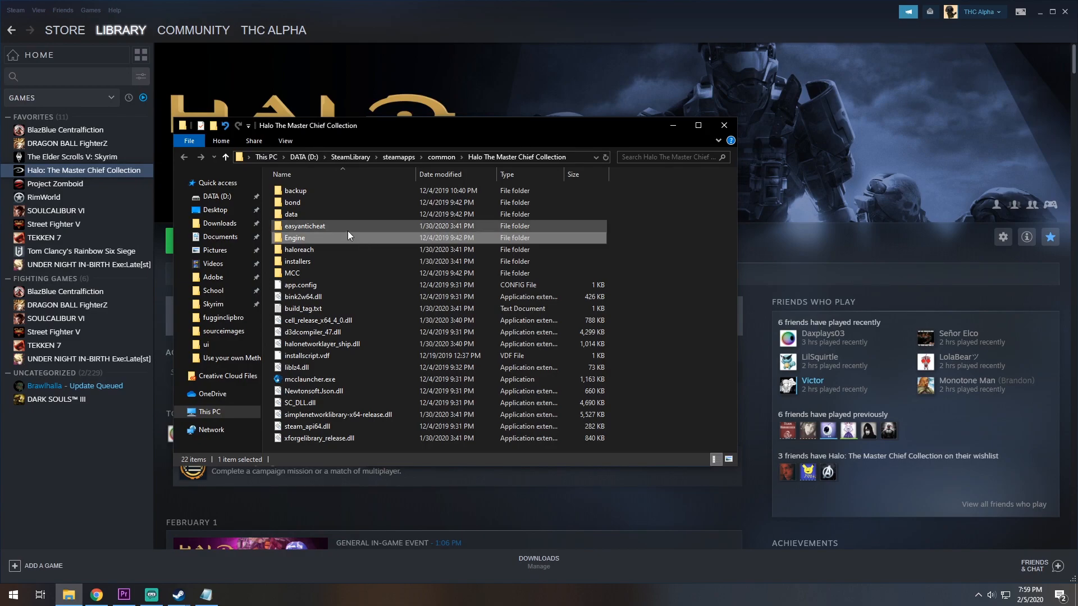
left_click(291, 272)
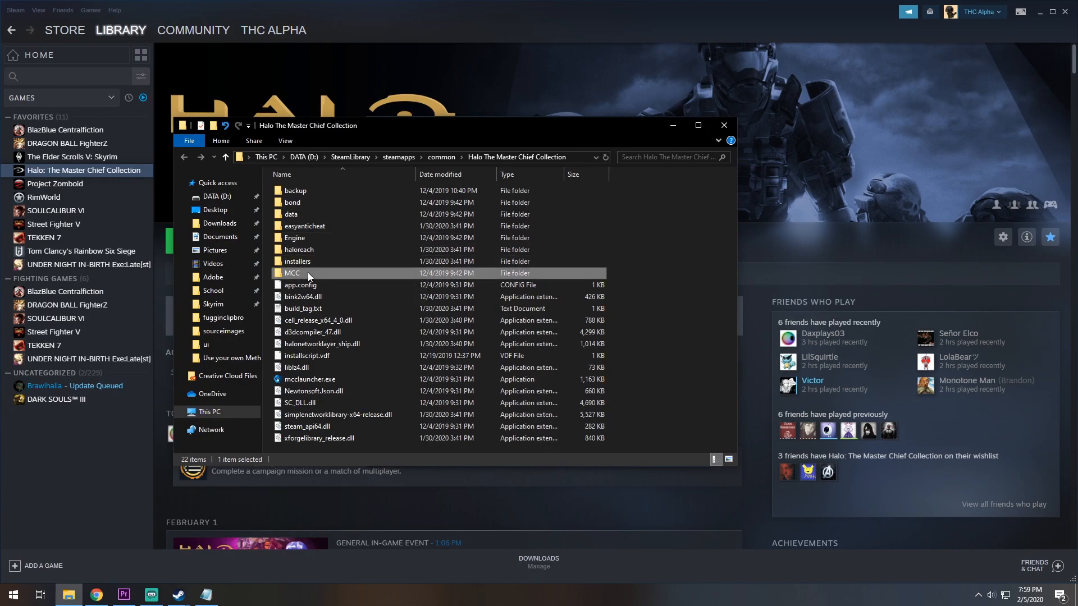
double_click(292, 272)
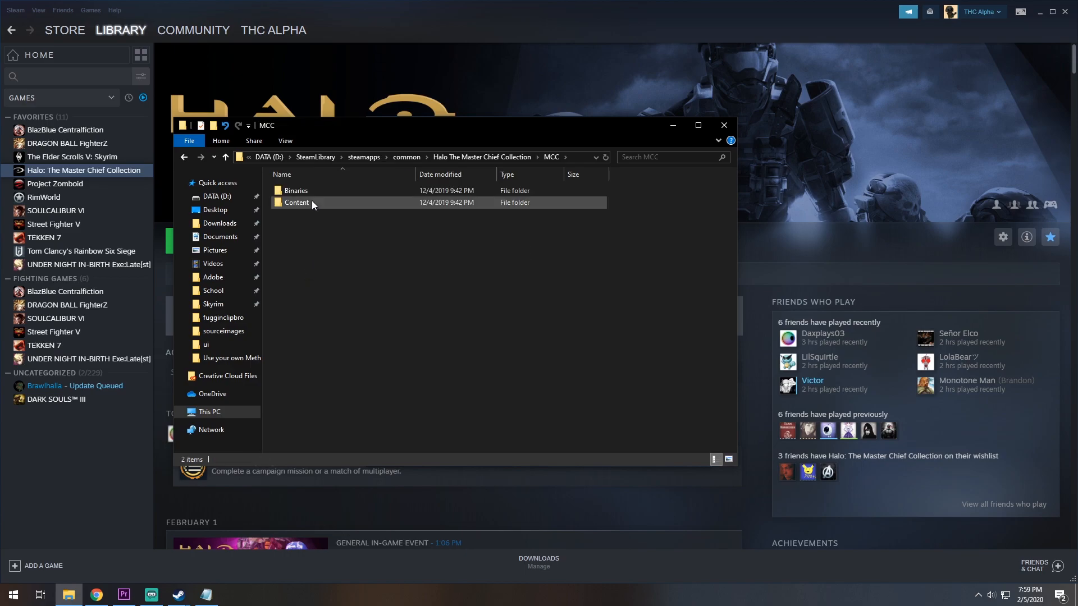
double_click(296, 202)
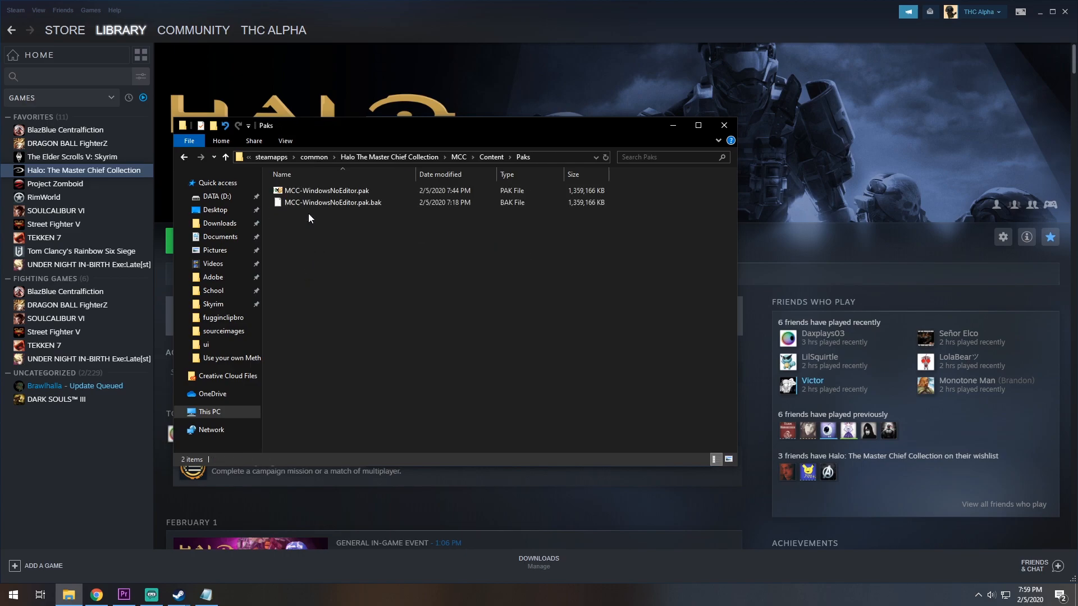
left_click(326, 190)
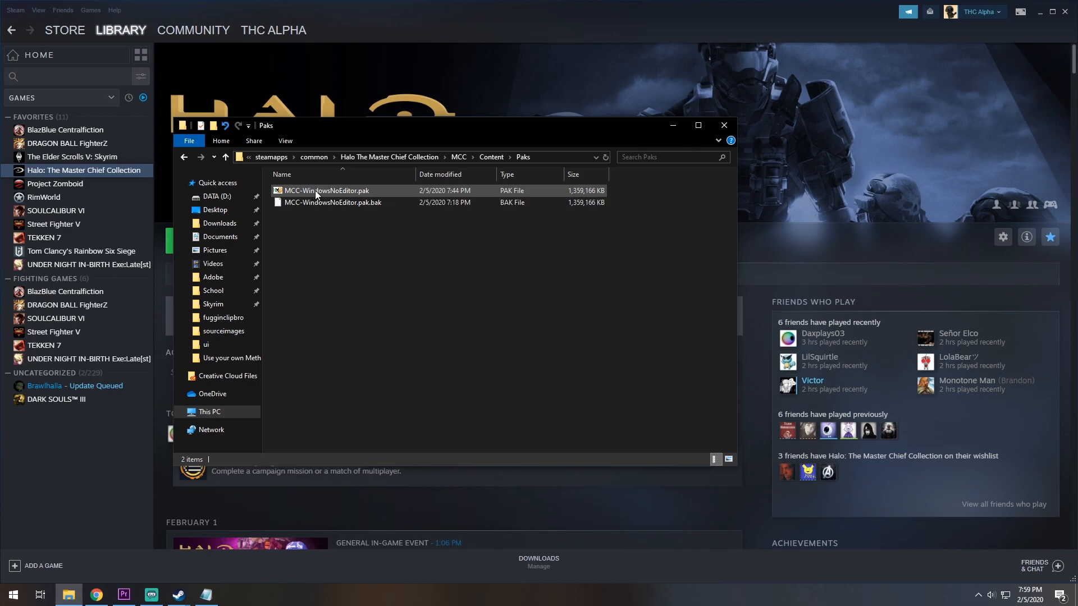
mouse_move(326, 194)
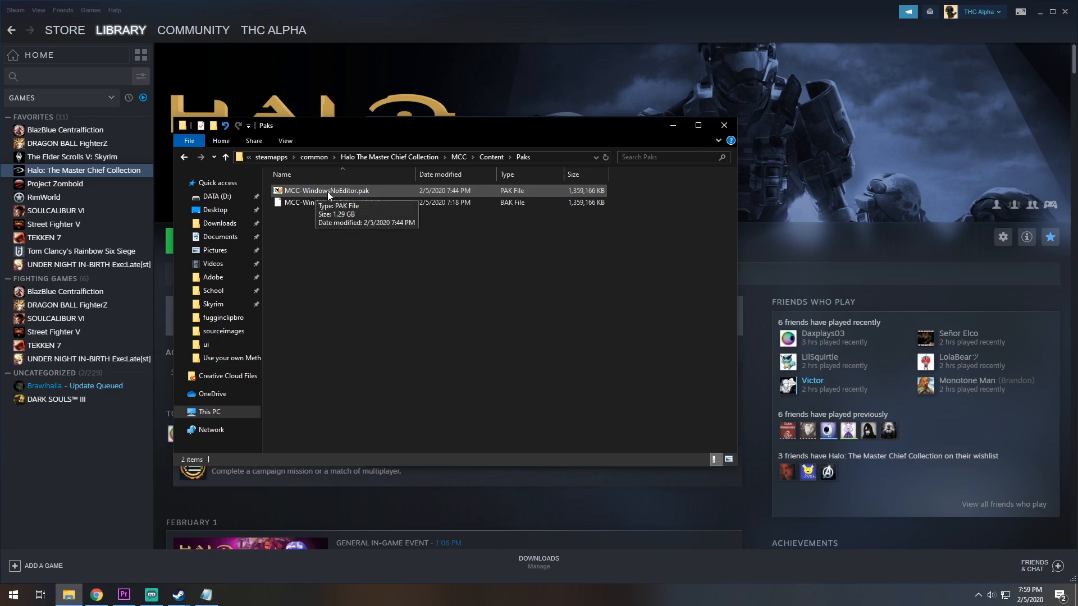
left_click(326, 190)
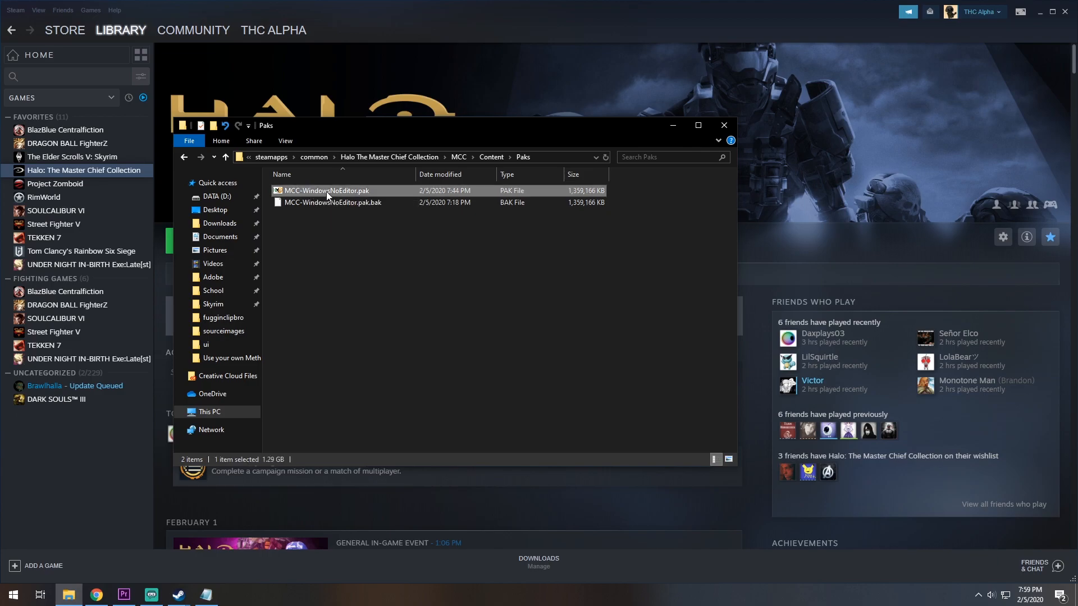
Open MCC-WindowsNoEditor.pak with HxD via the app chooser's 'Look for another app' option
double_click(325, 191)
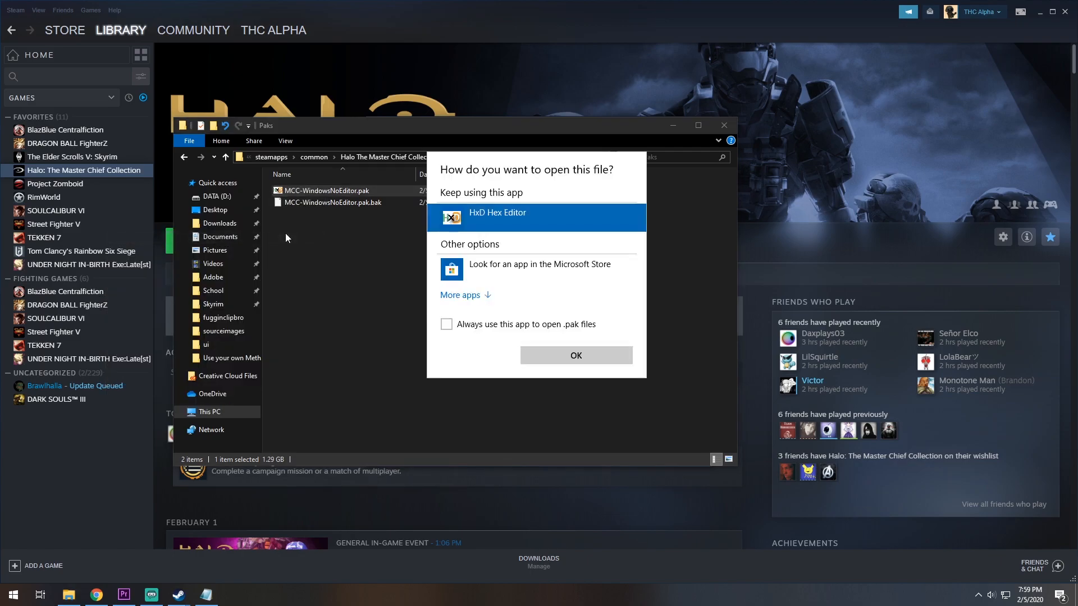
left_click(460, 295)
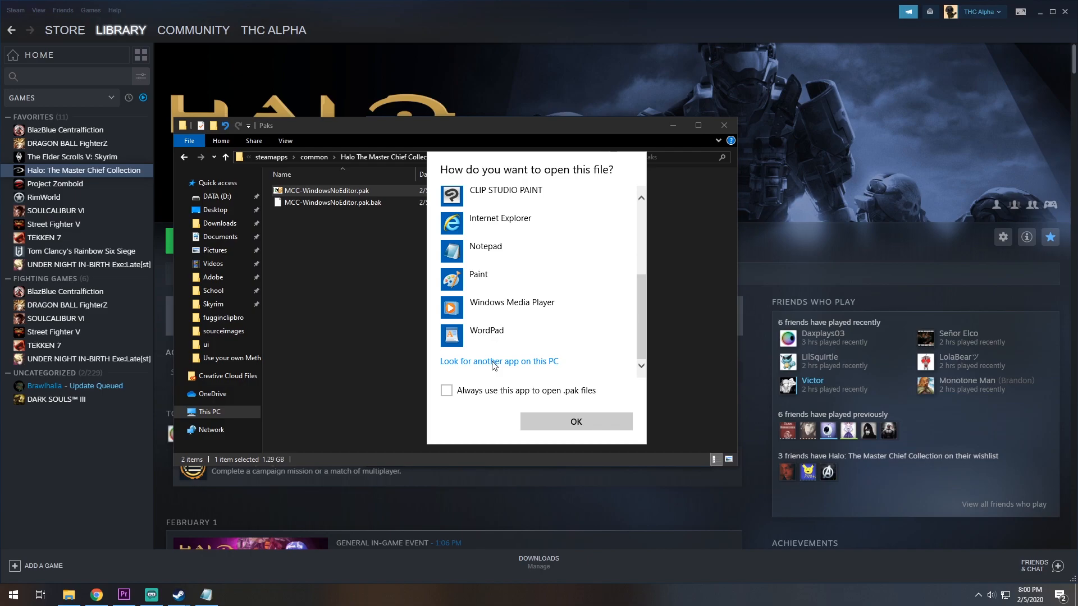
left_click(498, 360)
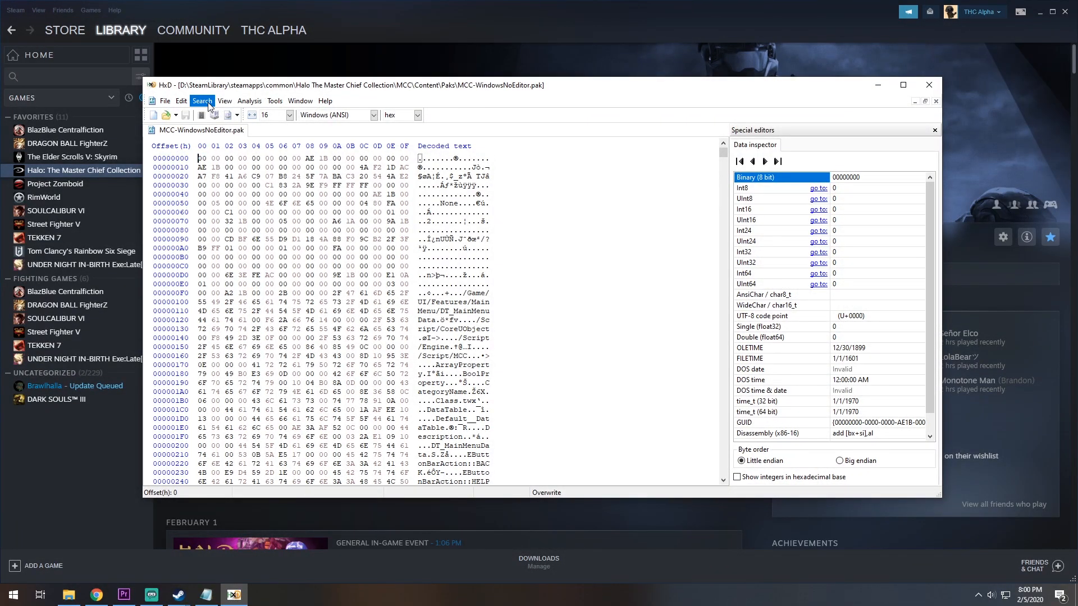
Go to offset 1E302110 and overwrite the byte there with 00
left_click(201, 100)
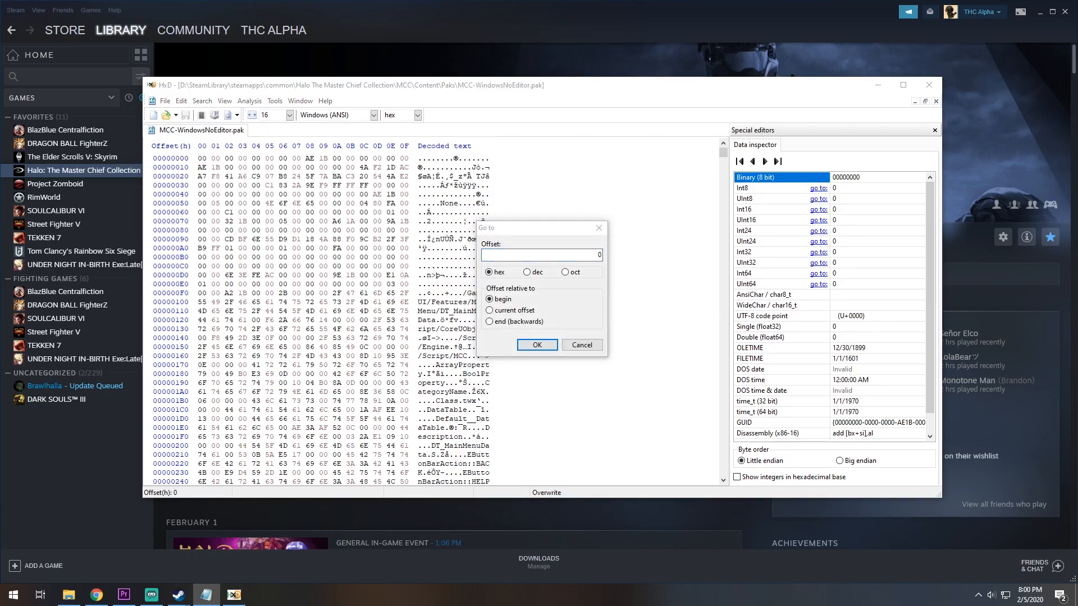
left_click(541, 255)
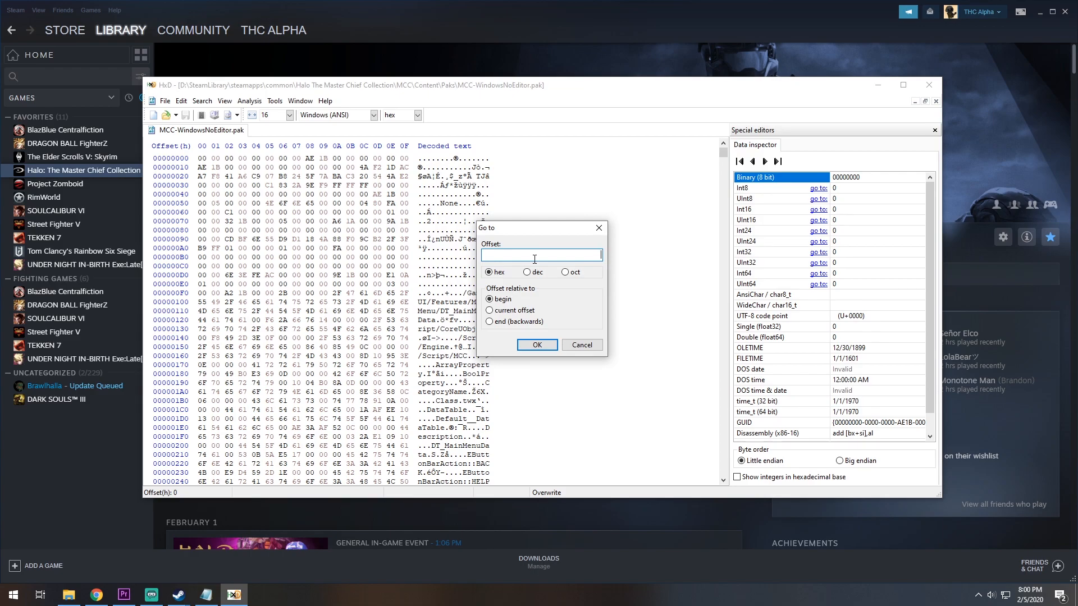
type("1E302110")
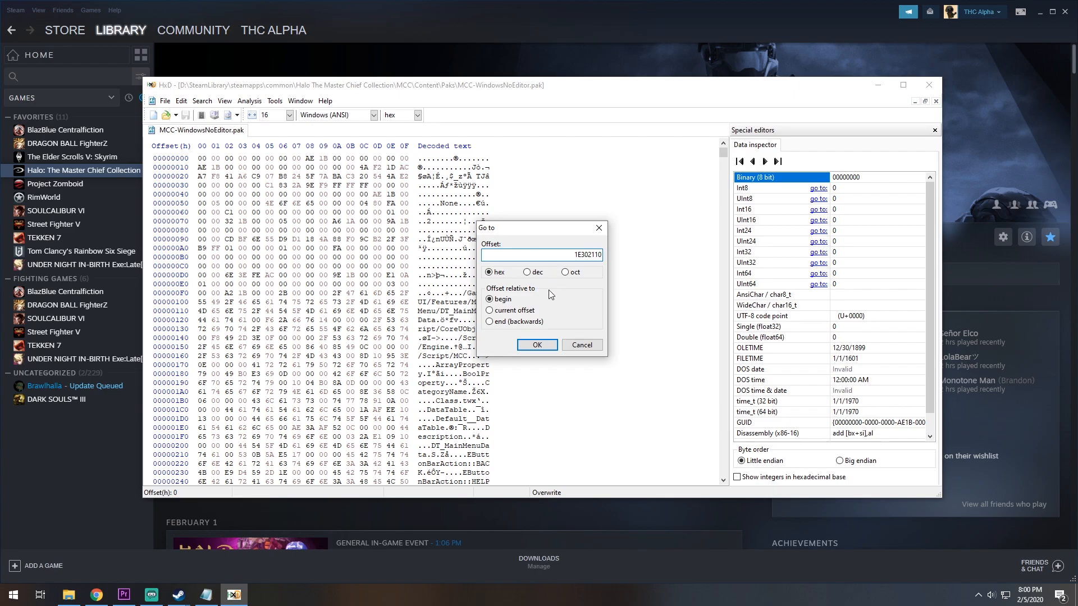
left_click(537, 344)
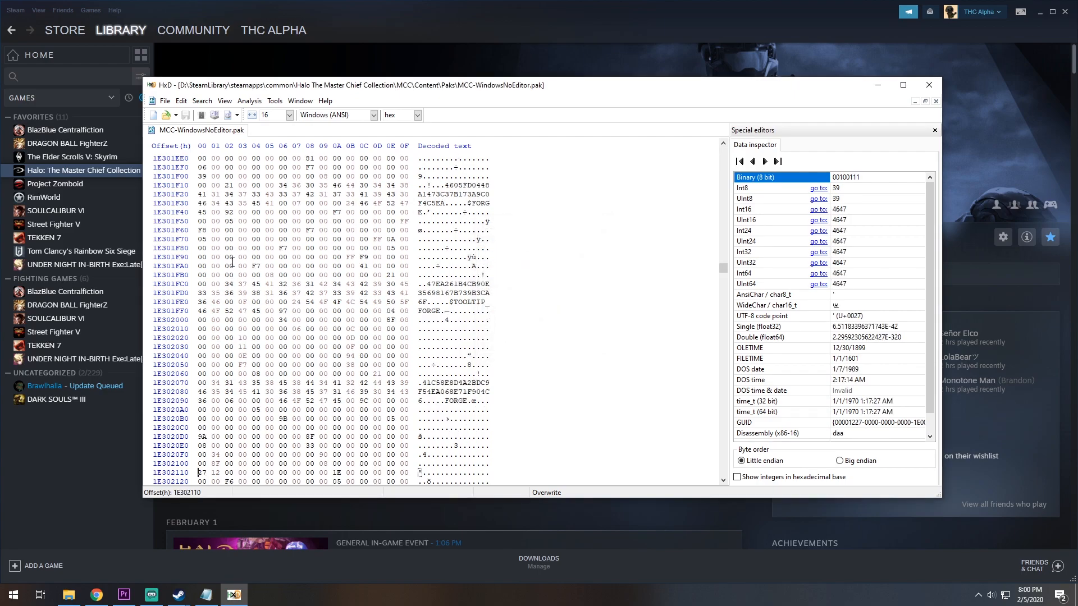
type("00")
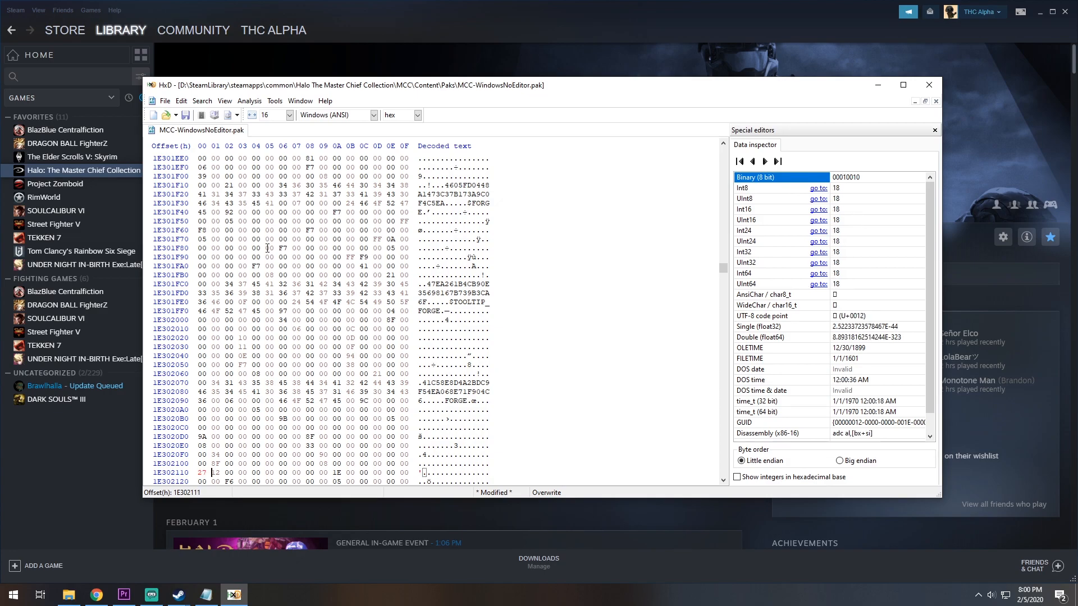
Go to offset 1E2F52D0 for the second byte edit
left_click(202, 101)
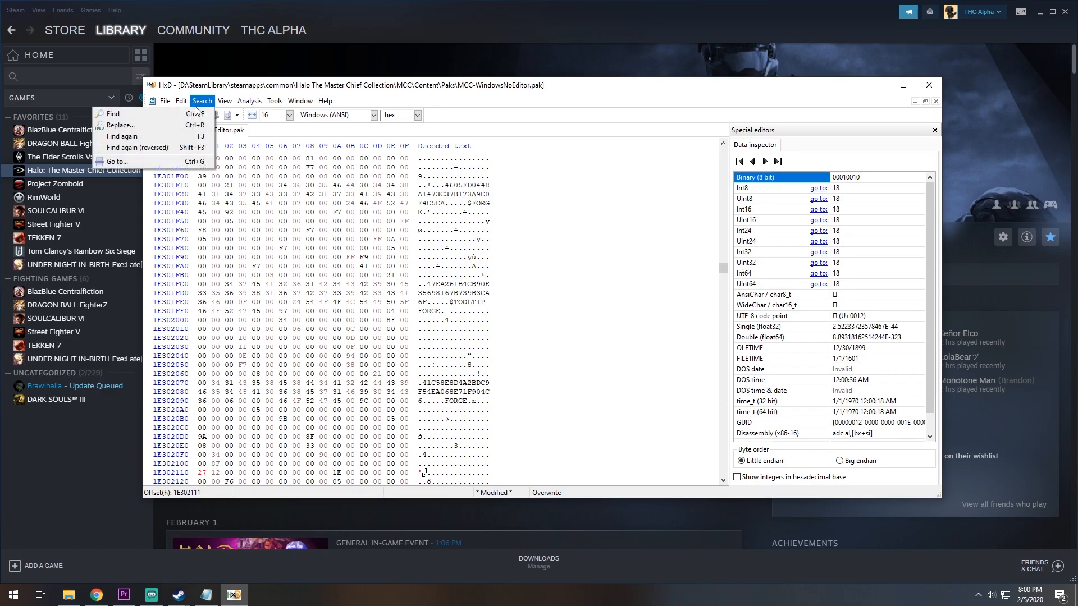
mouse_move(117, 161)
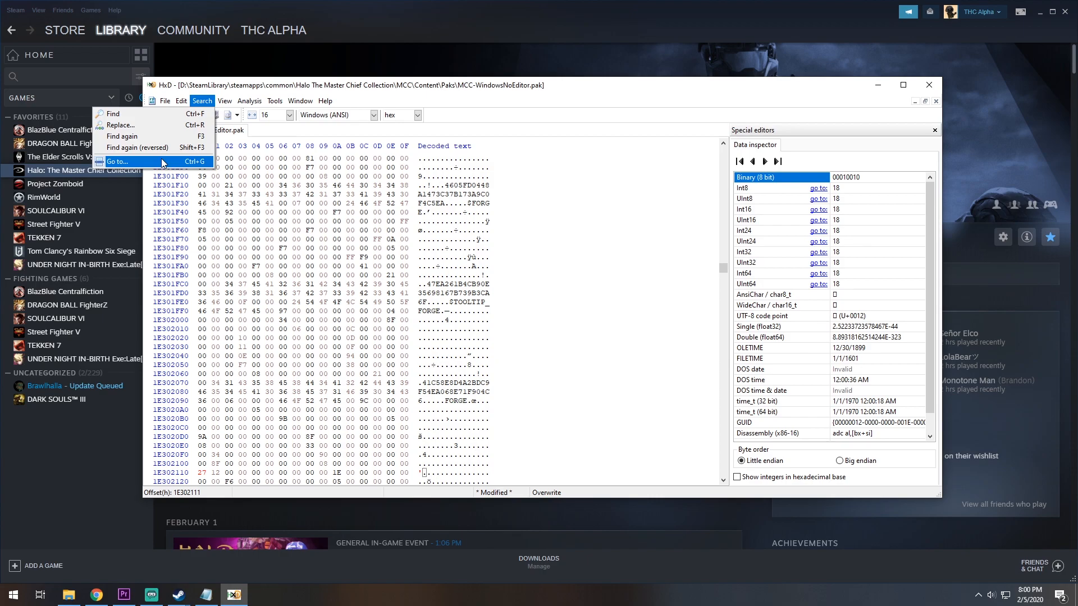
left_click(118, 161)
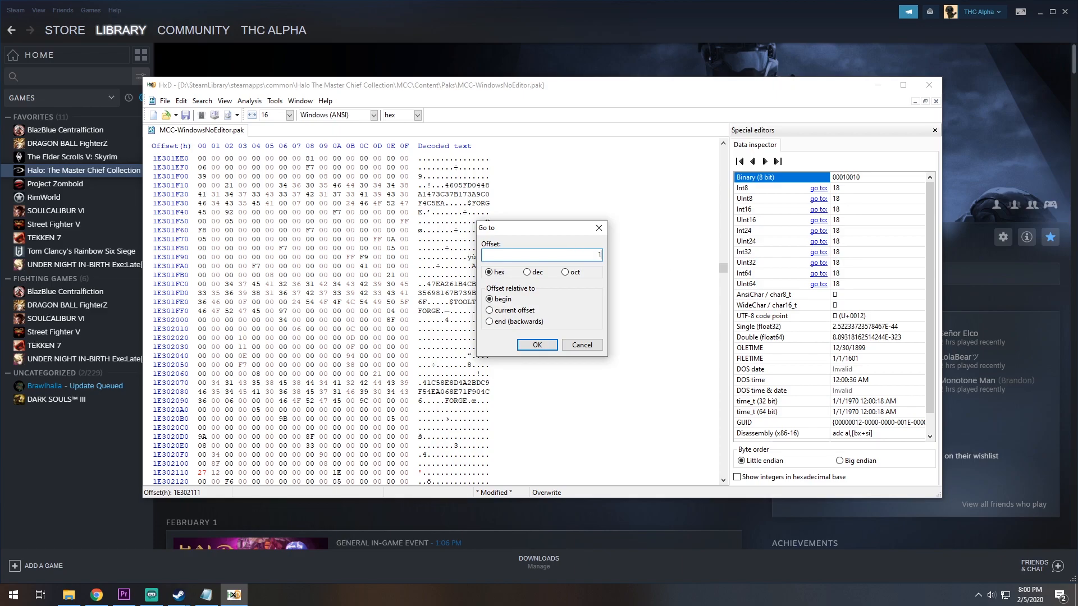
type("E2F52D0")
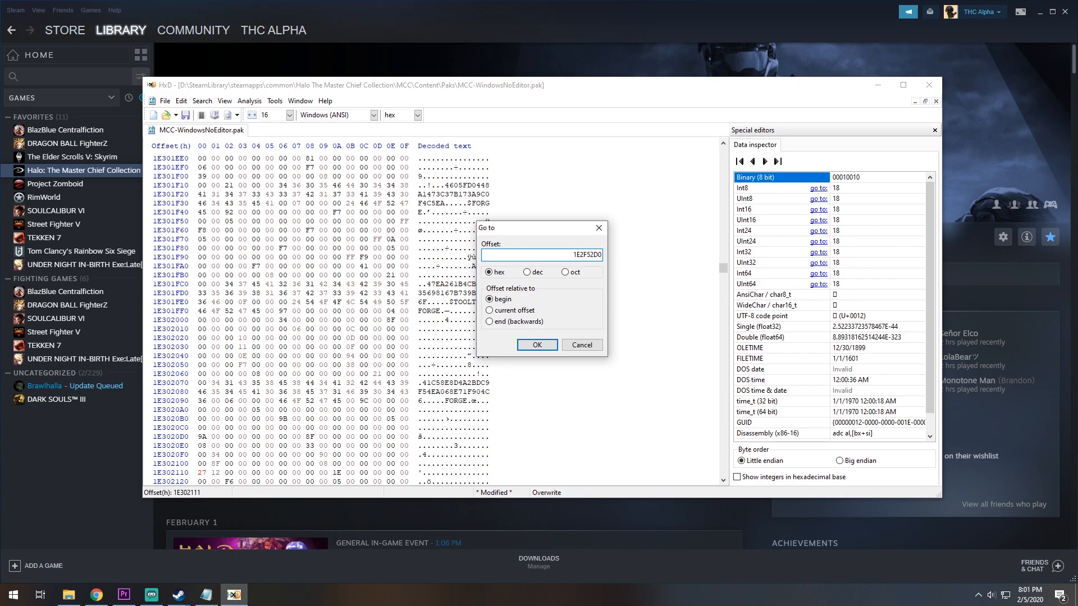
left_click(537, 344)
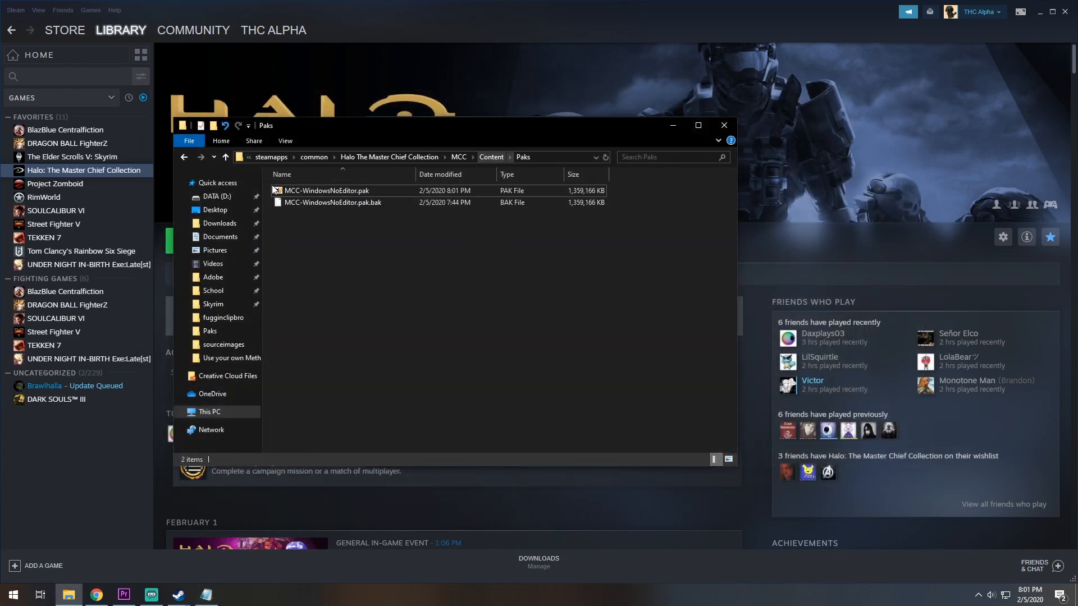
Copy forge_halo.map from the Desktop
left_click(490, 157)
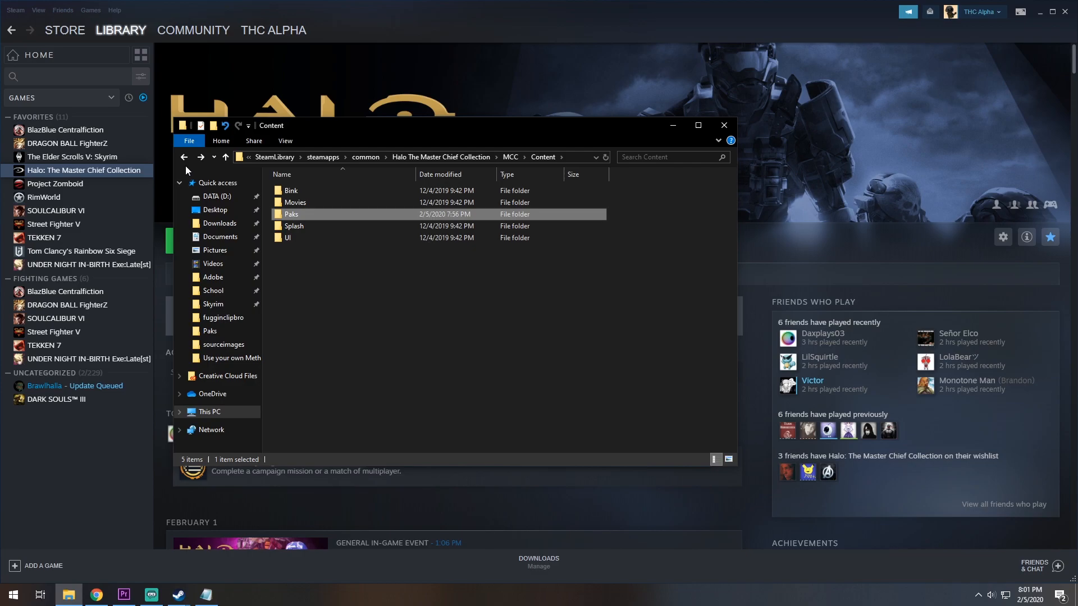
mouse_move(234, 268)
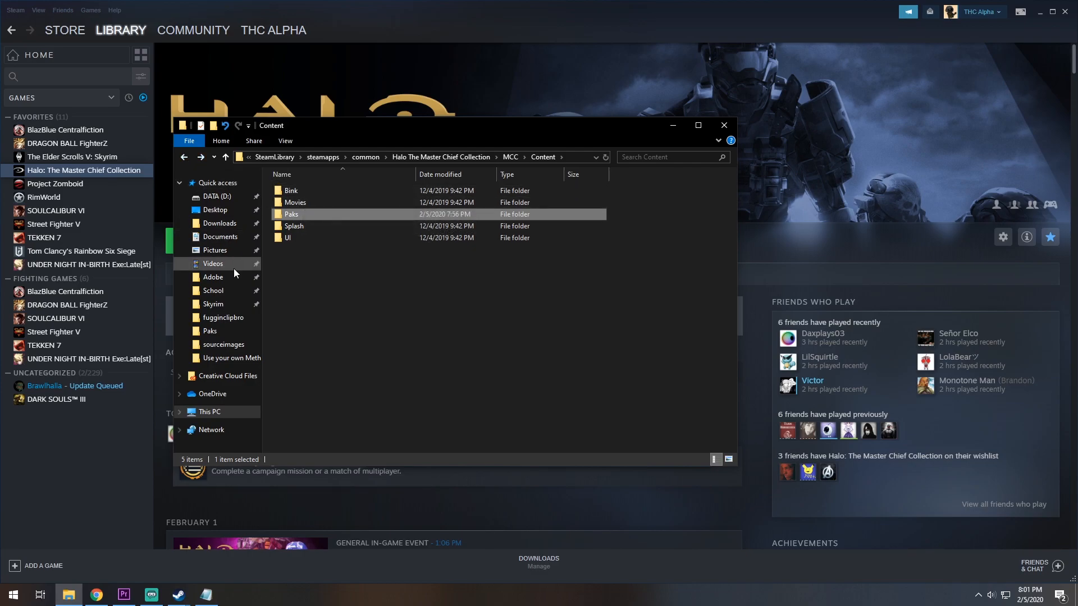
mouse_move(215, 210)
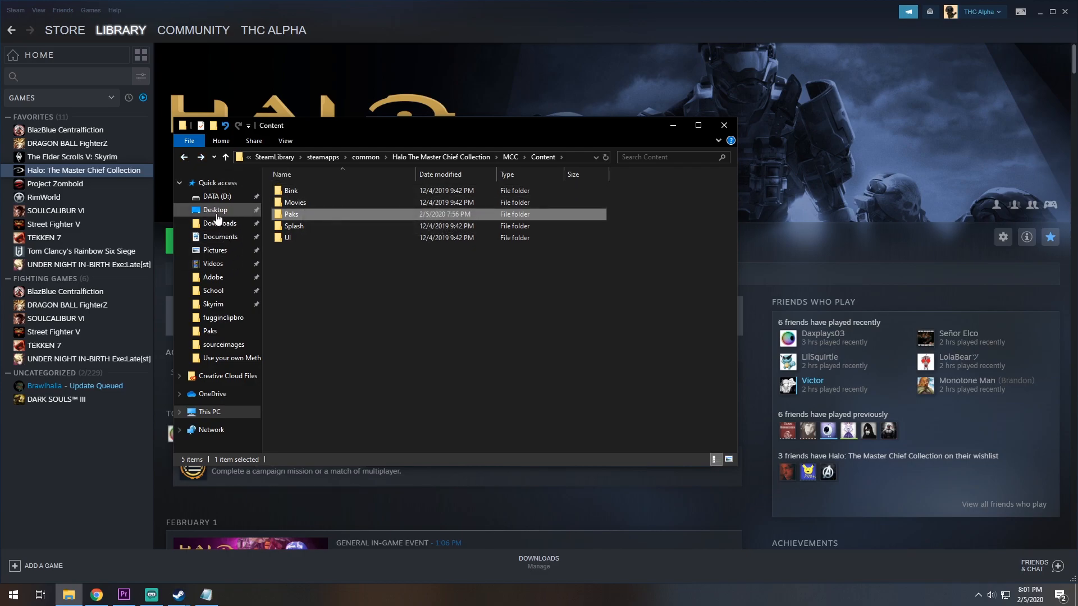
left_click(215, 210)
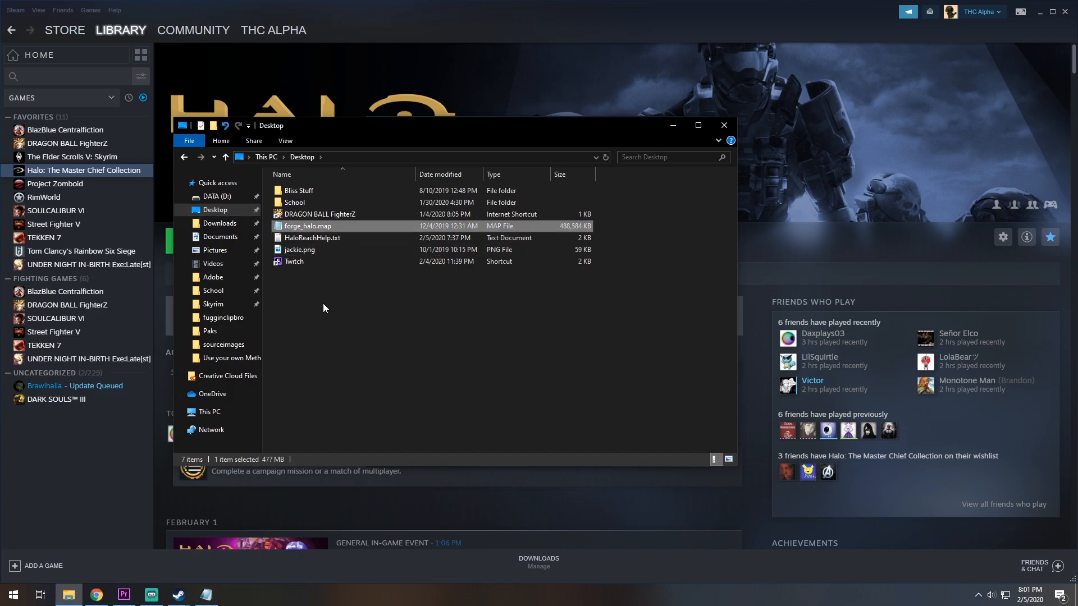
mouse_move(318, 231)
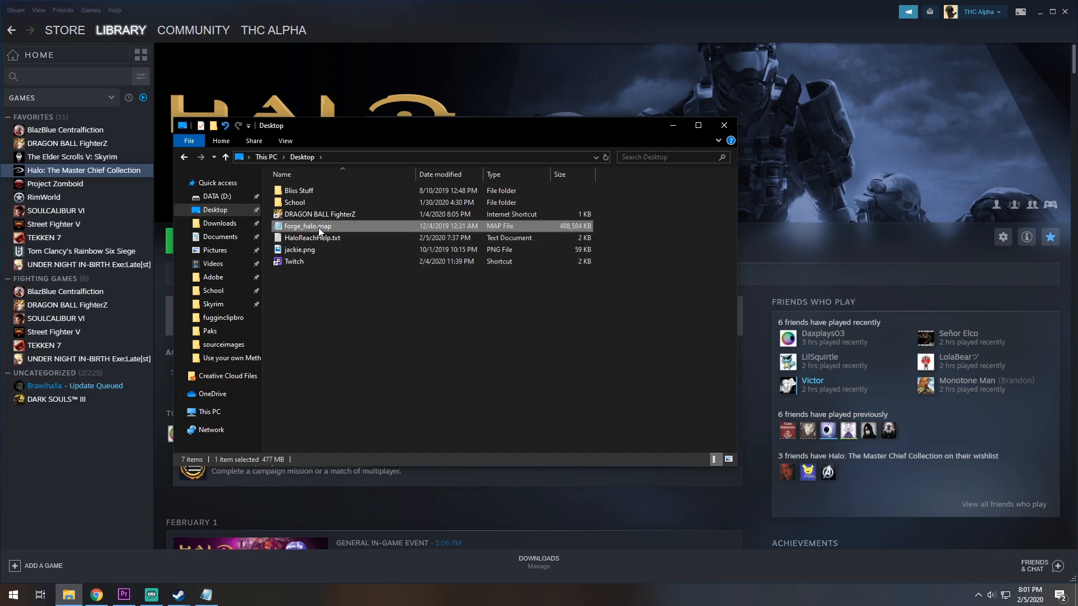
right_click(307, 225)
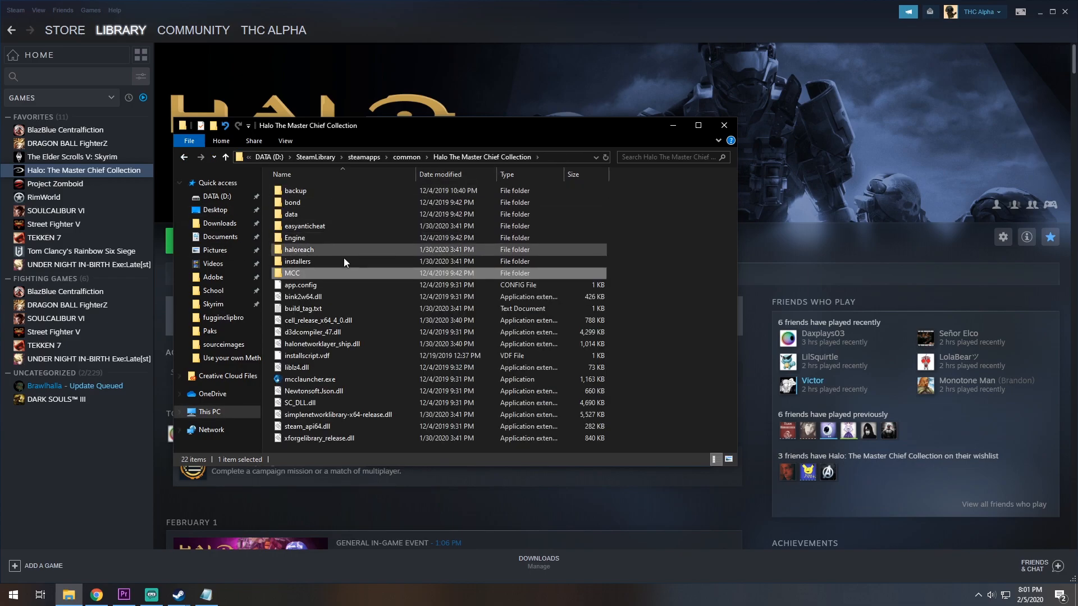
mouse_move(382, 256)
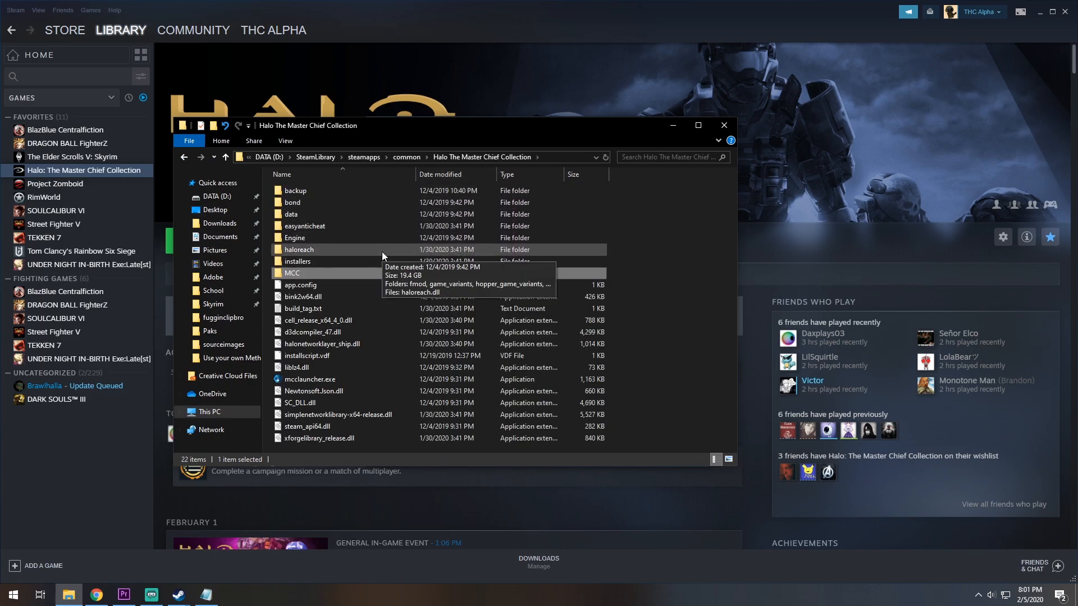
mouse_move(332, 255)
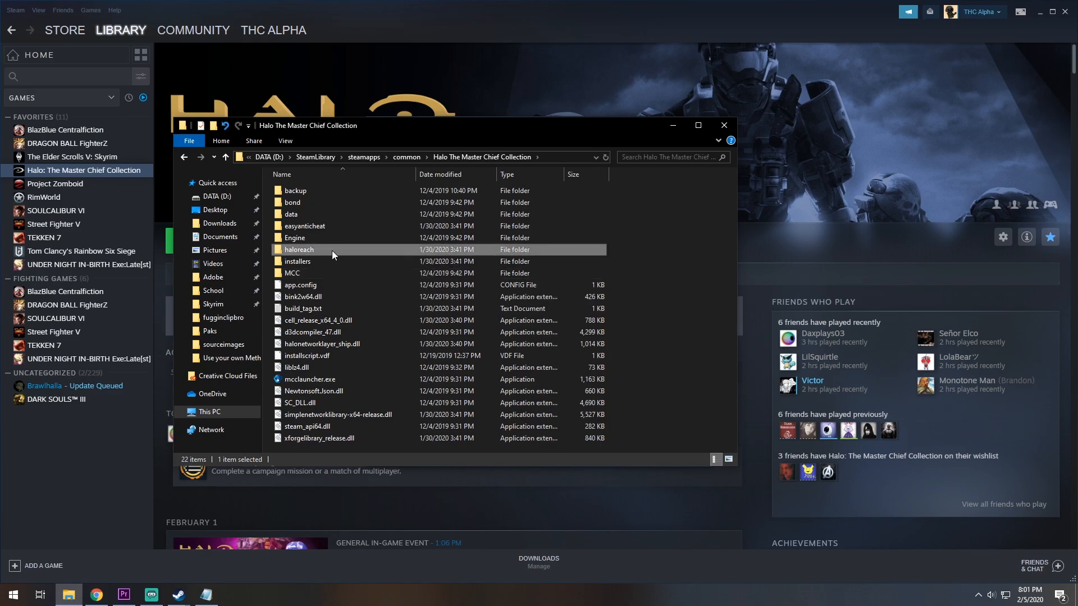
Paste forge_halo.map into haloreach\maps and go back to the game's root folder
double_click(299, 249)
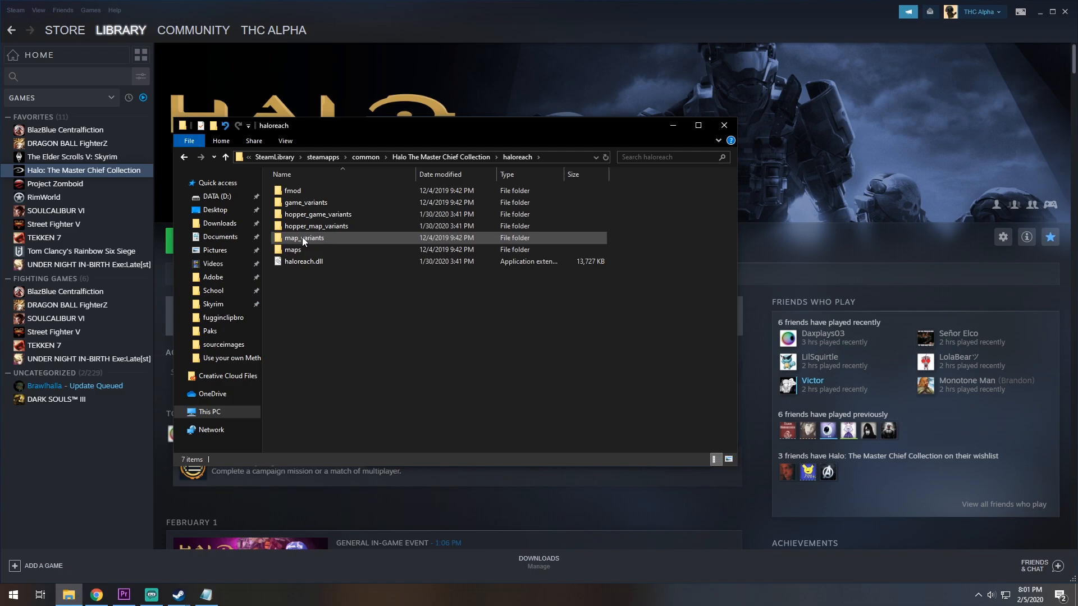
double_click(292, 250)
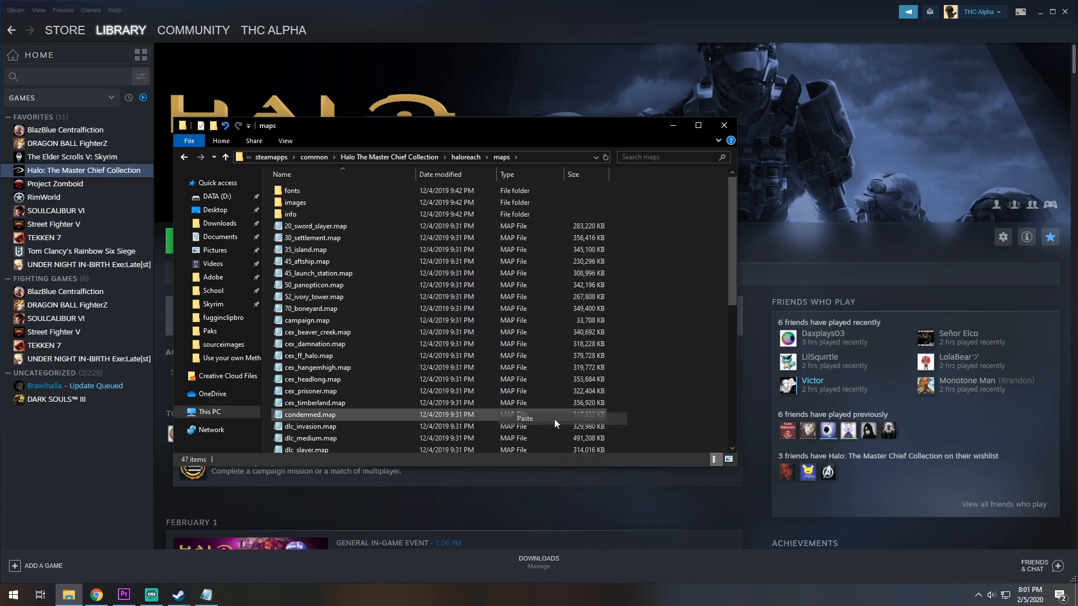
left_click(524, 419)
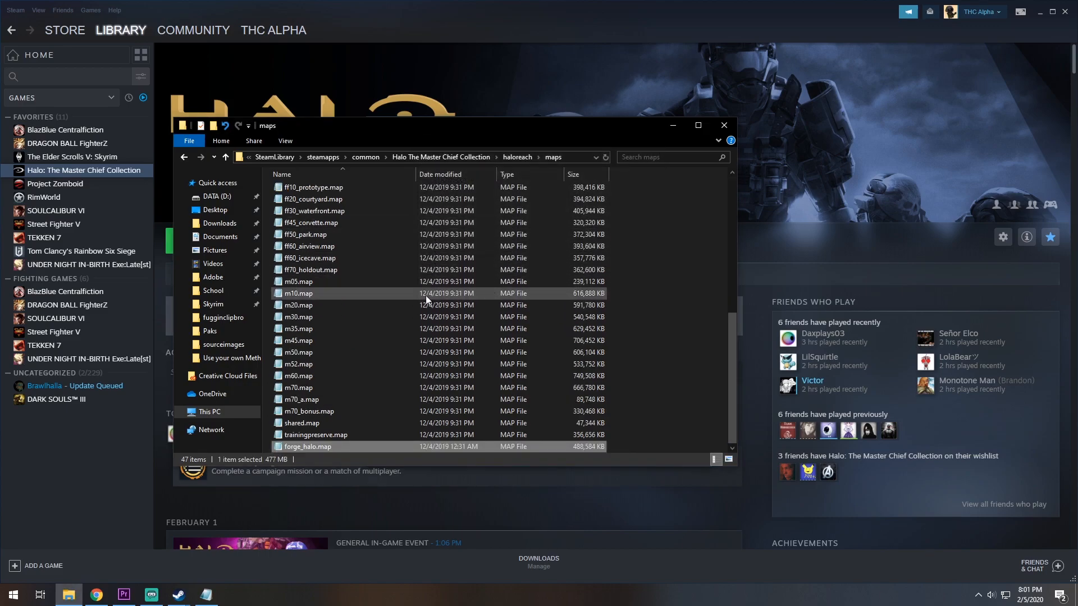
left_click(183, 157)
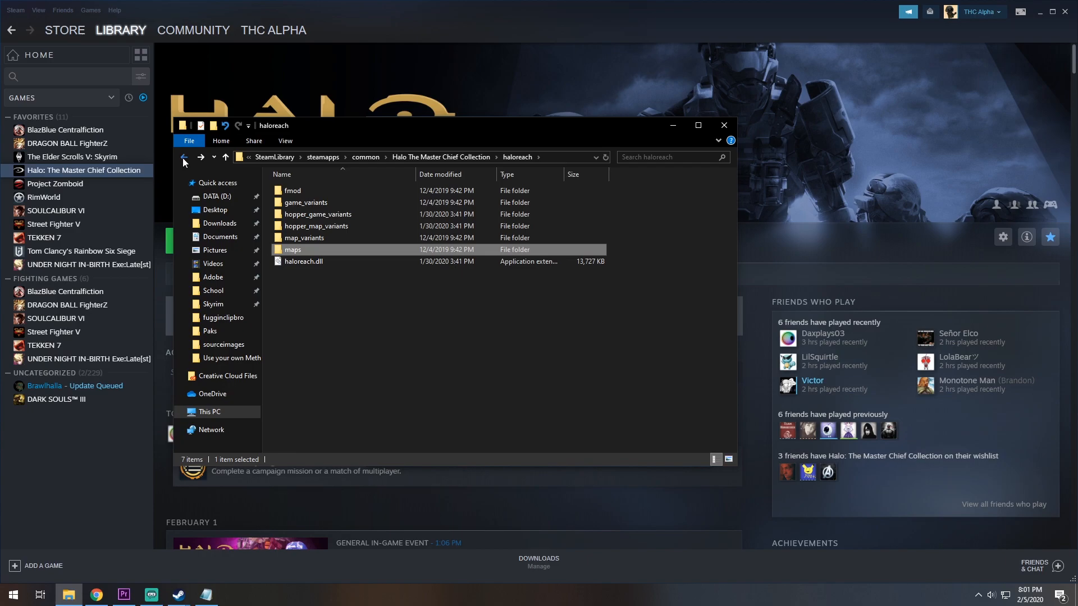
left_click(183, 157)
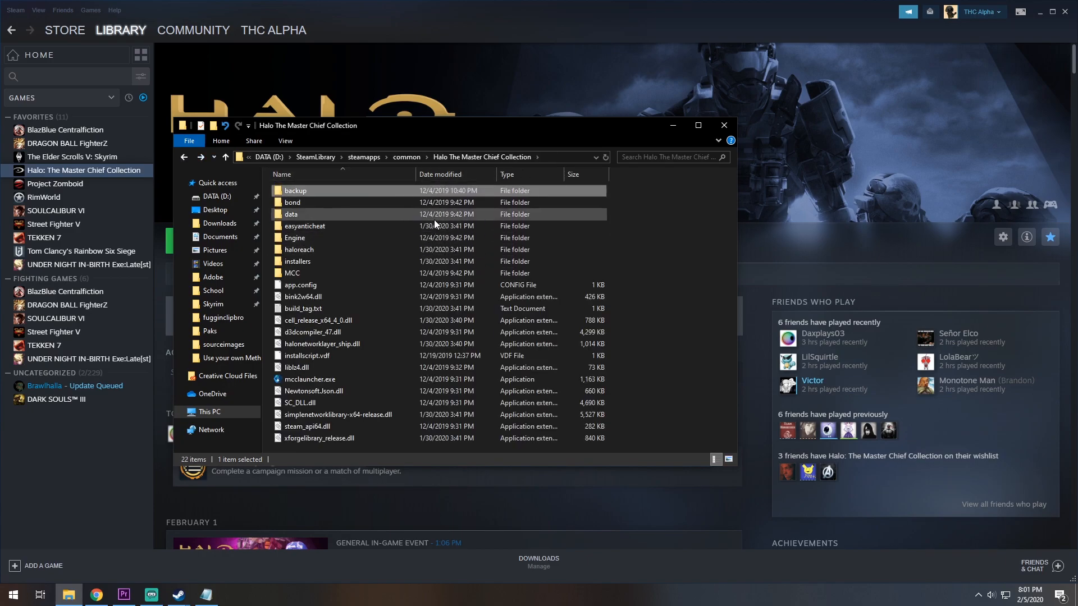
left_click(304, 225)
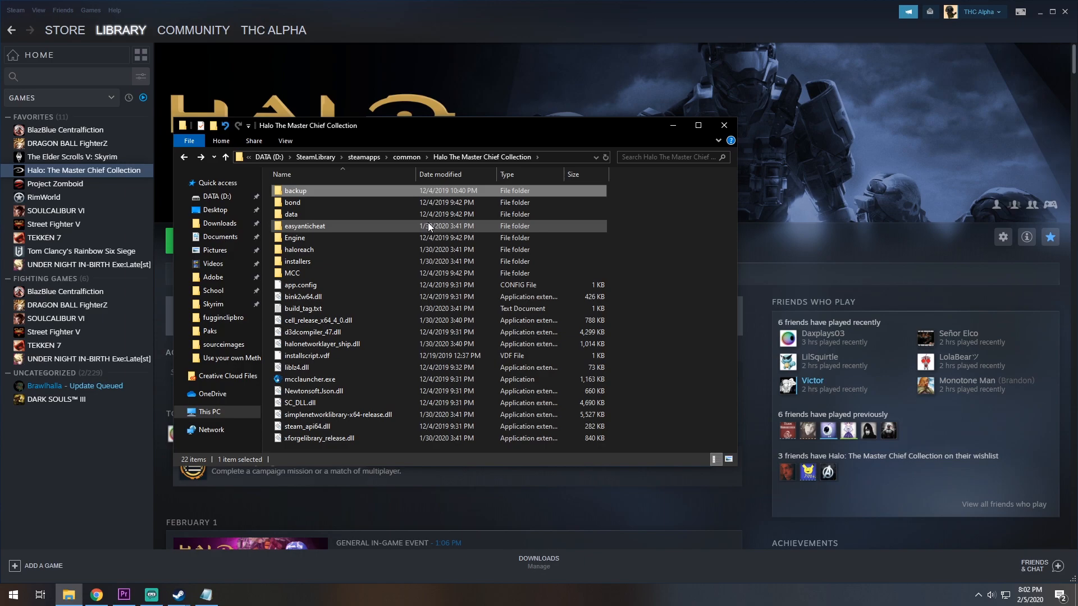
mouse_move(369, 235)
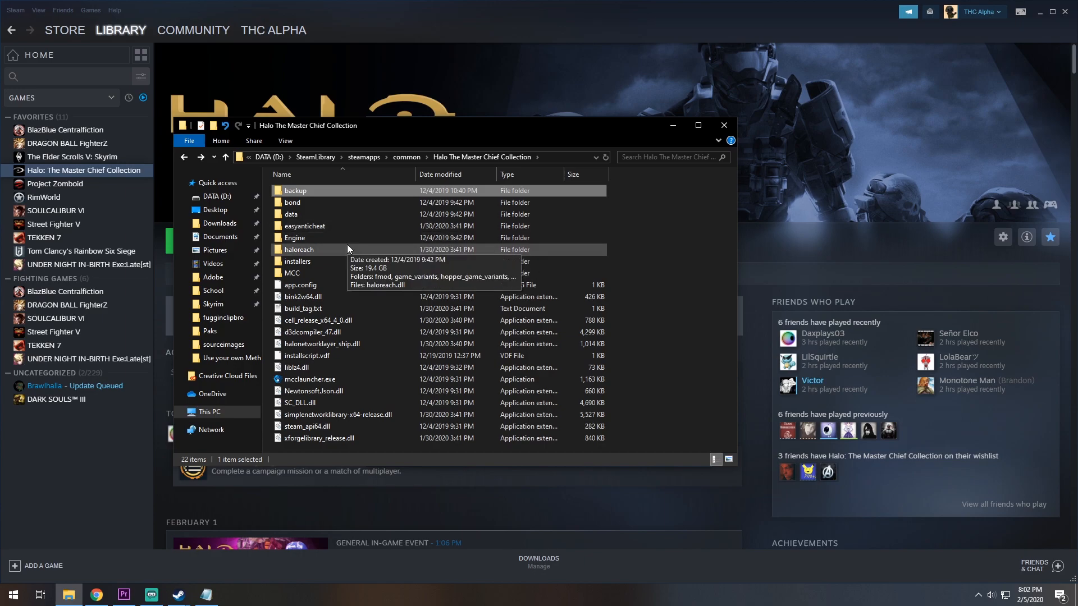
Open unlockdb.xml from the ui folder with HxD Hex Editor
double_click(292, 213)
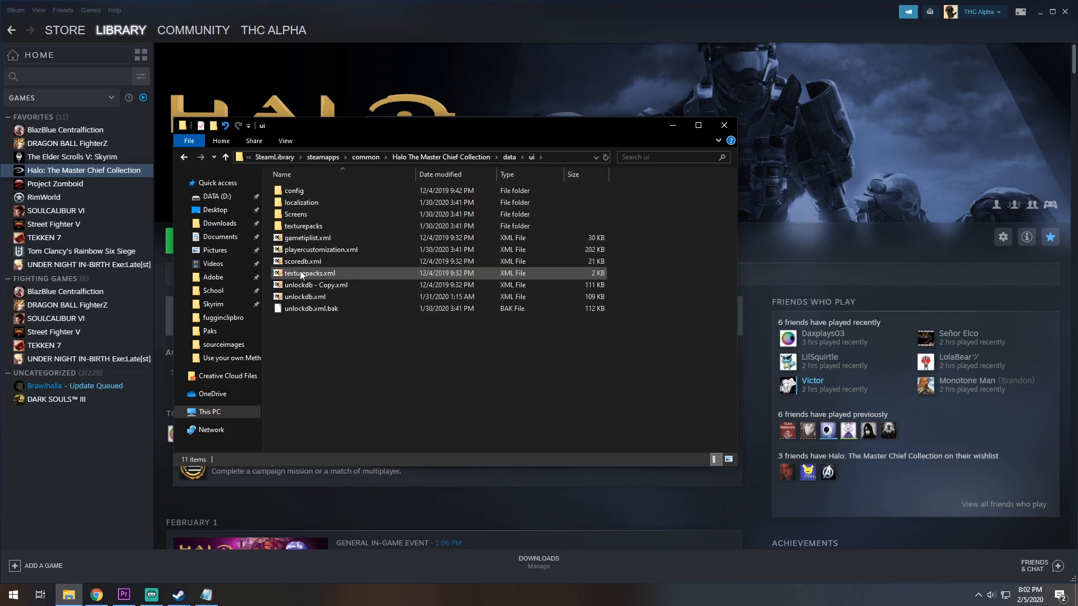
left_click(304, 296)
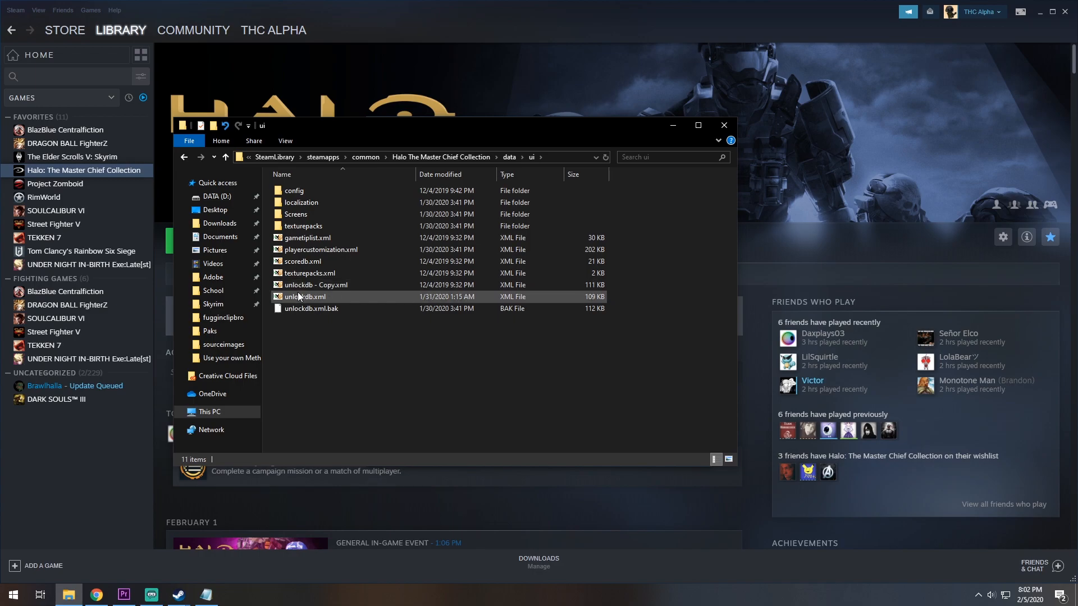
right_click(304, 296)
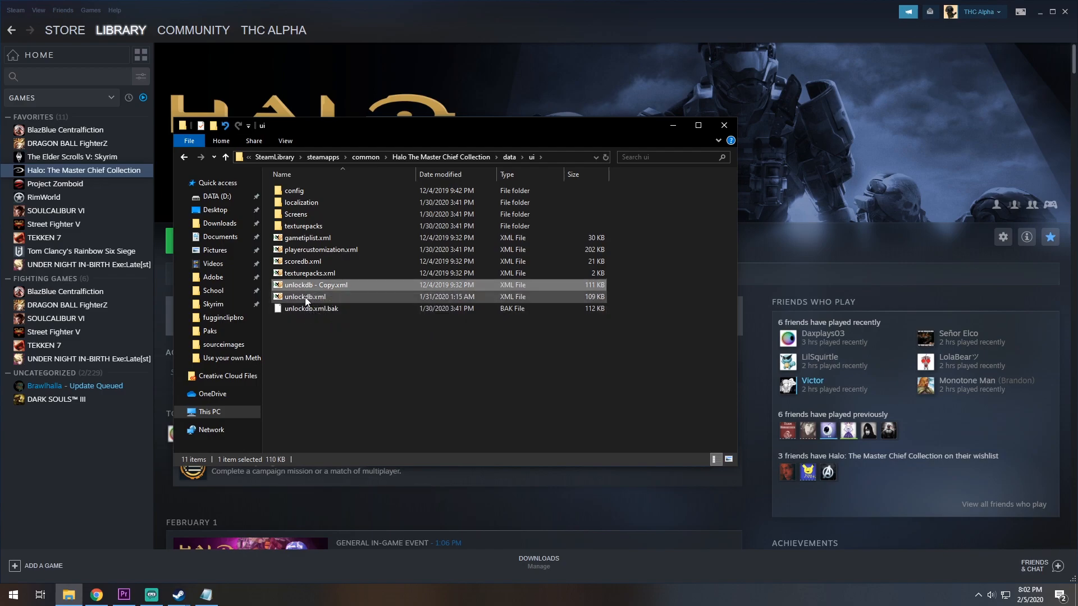
right_click(304, 296)
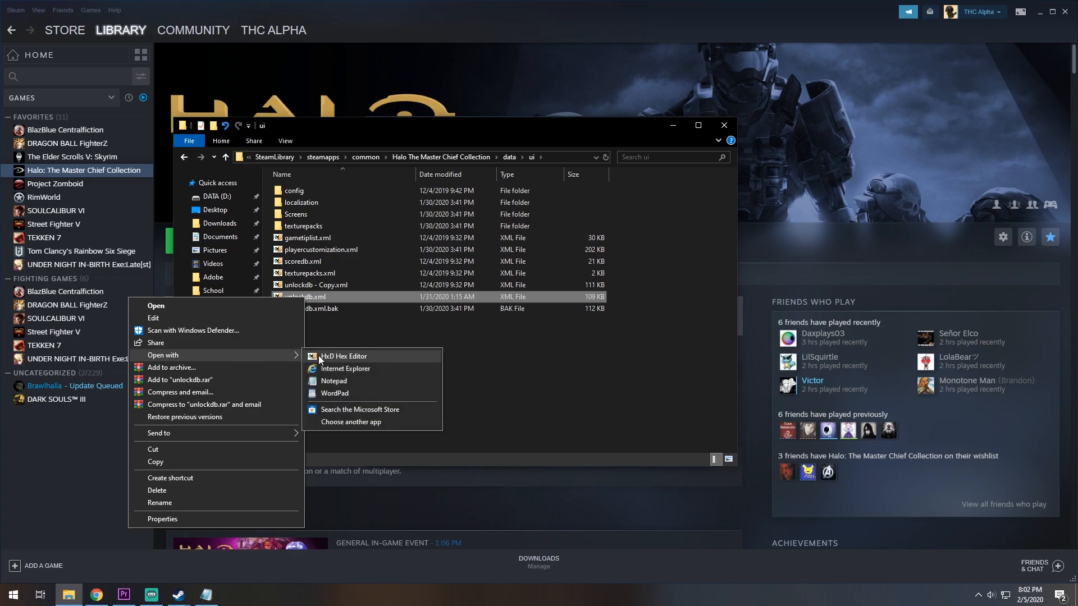
left_click(343, 357)
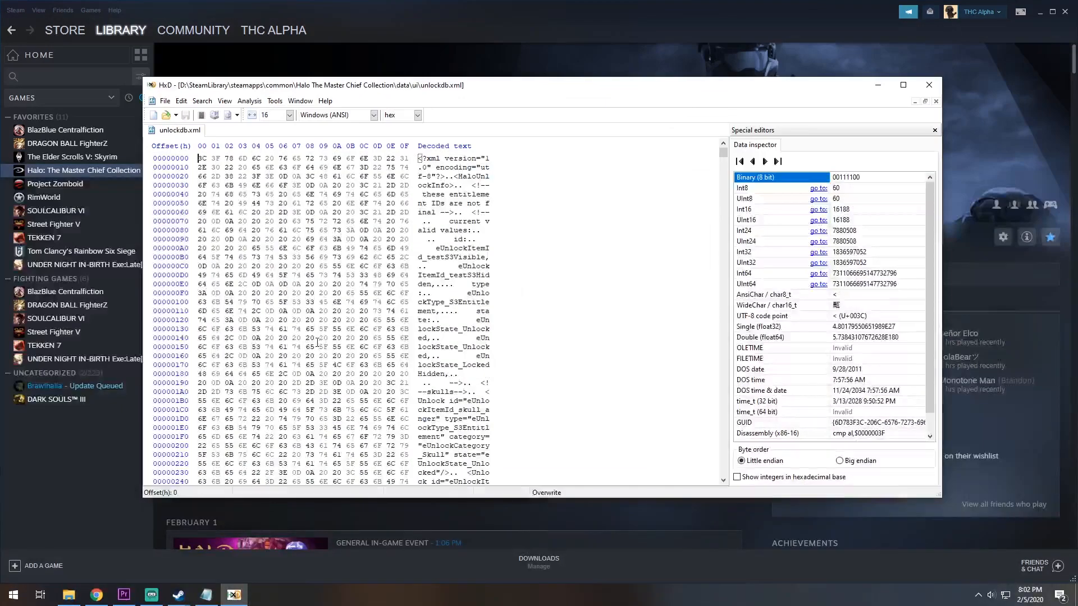
Set up a Replace of 'LockedVisible' with 'Unlocked' in unlockdb.xml
left_click(202, 101)
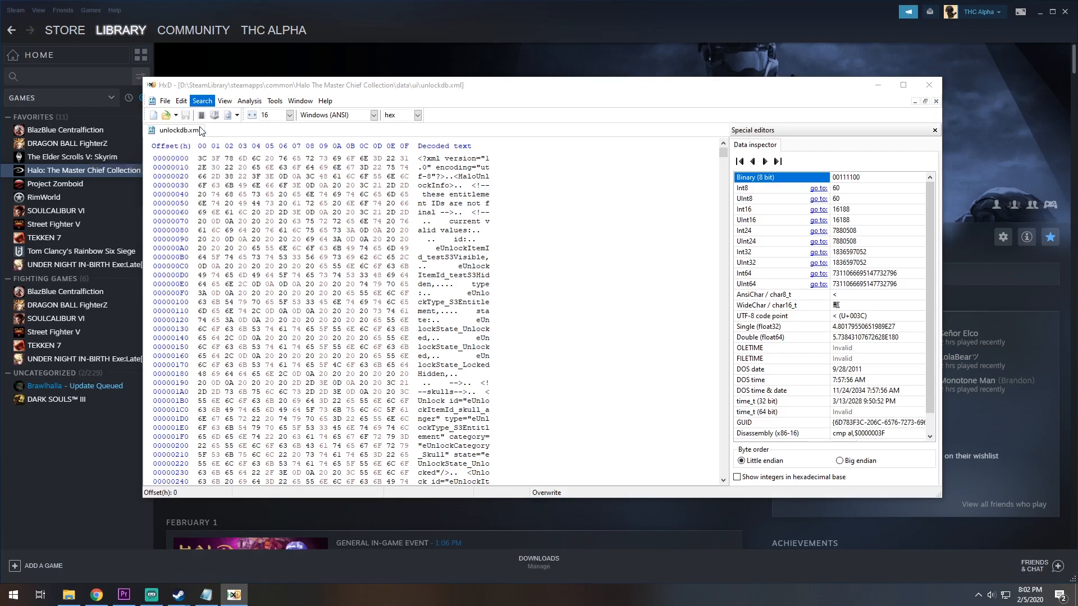
left_click(202, 100)
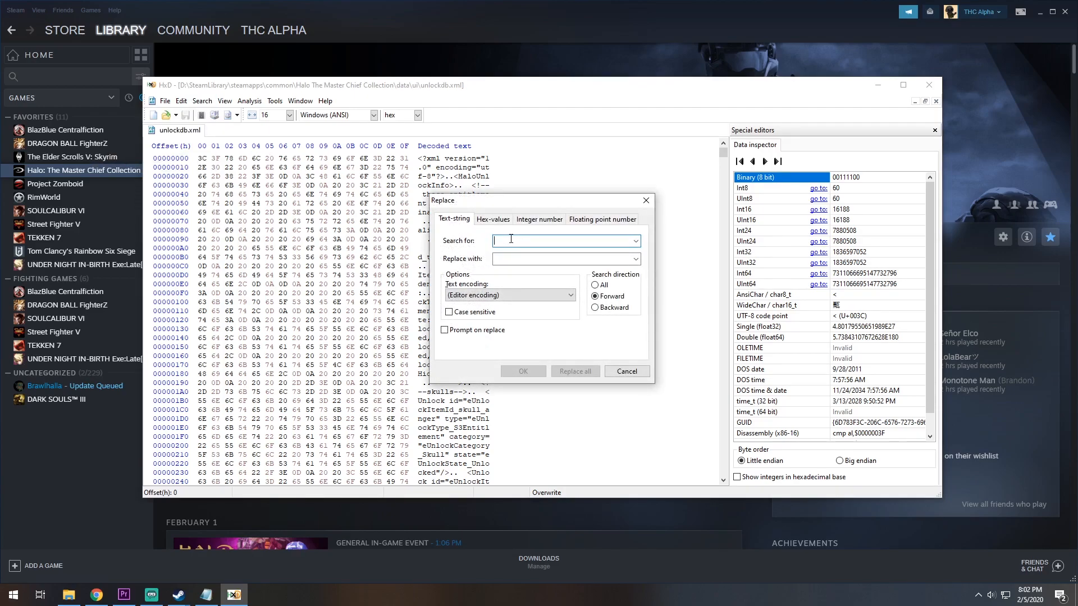
type("Unlocked")
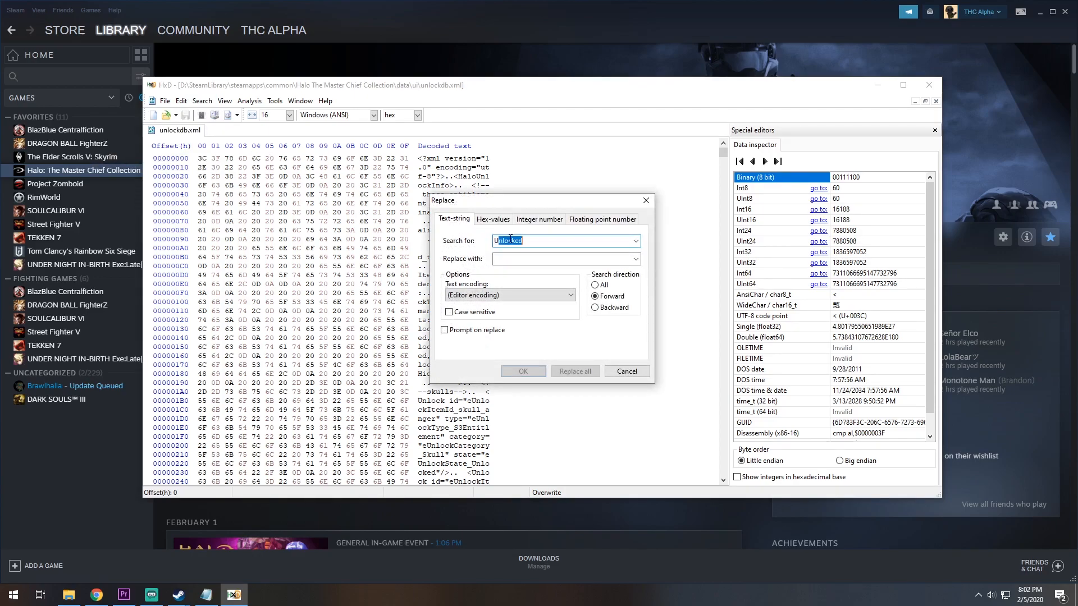
type("LockedVisible")
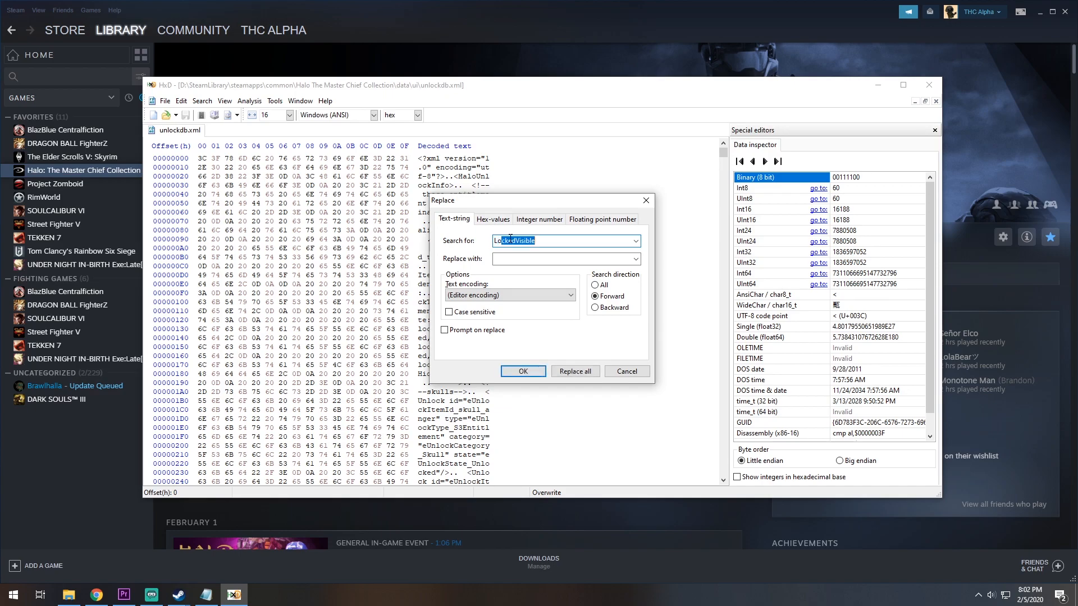
left_click(537, 240)
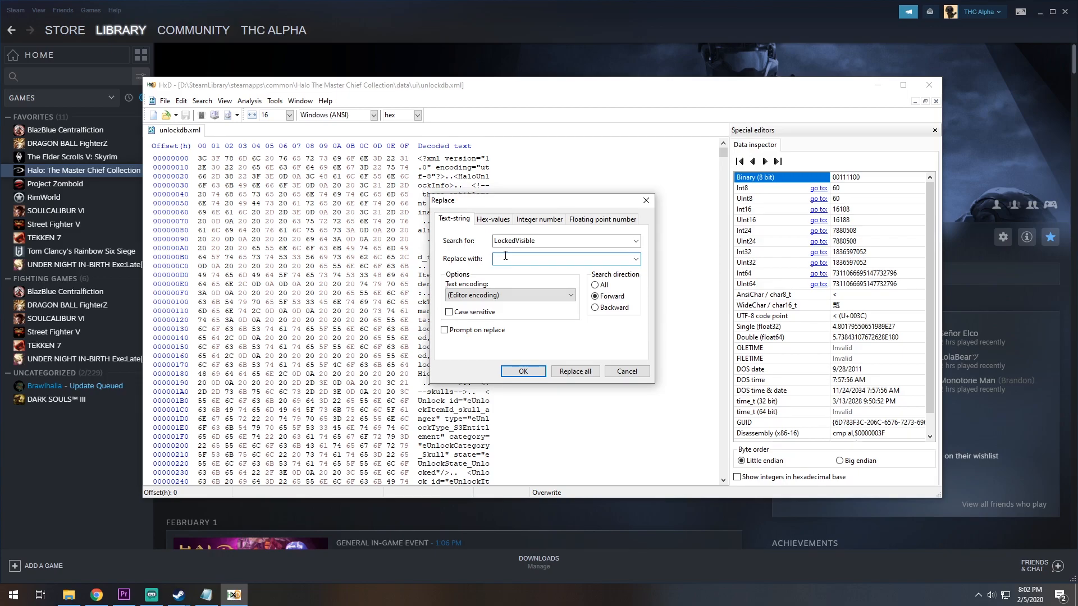
type("Unlocked")
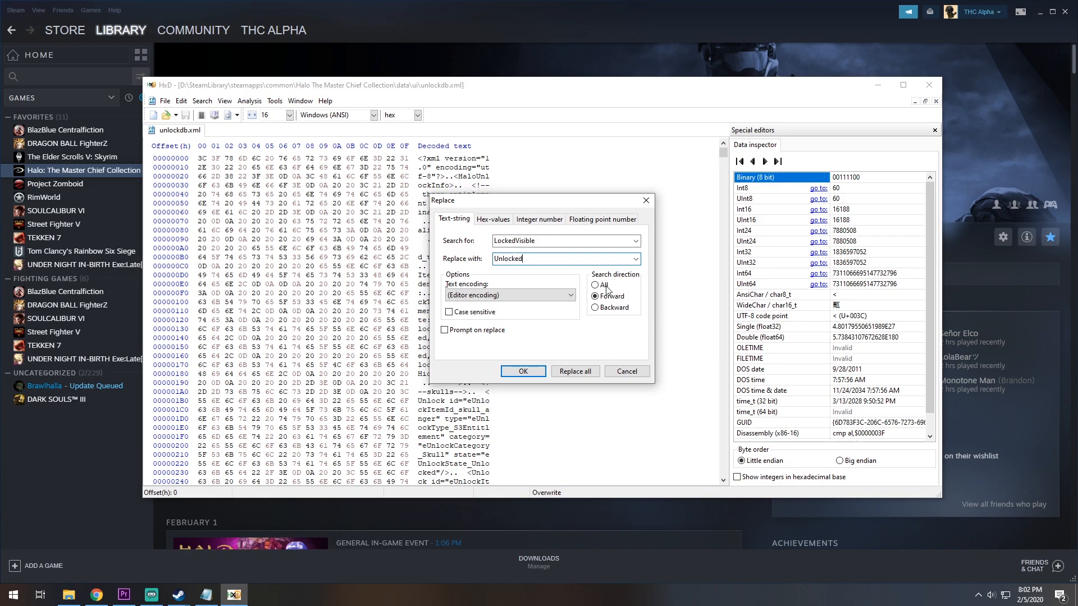
Replace all occurrences across the whole file, accept the size change, and close HxD
left_click(596, 286)
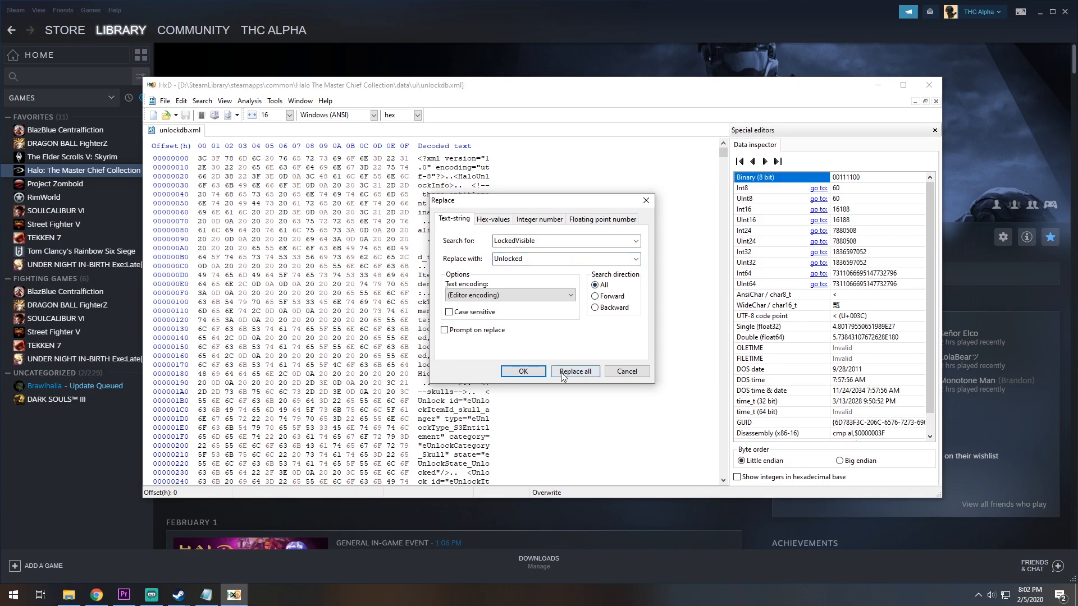
left_click(573, 371)
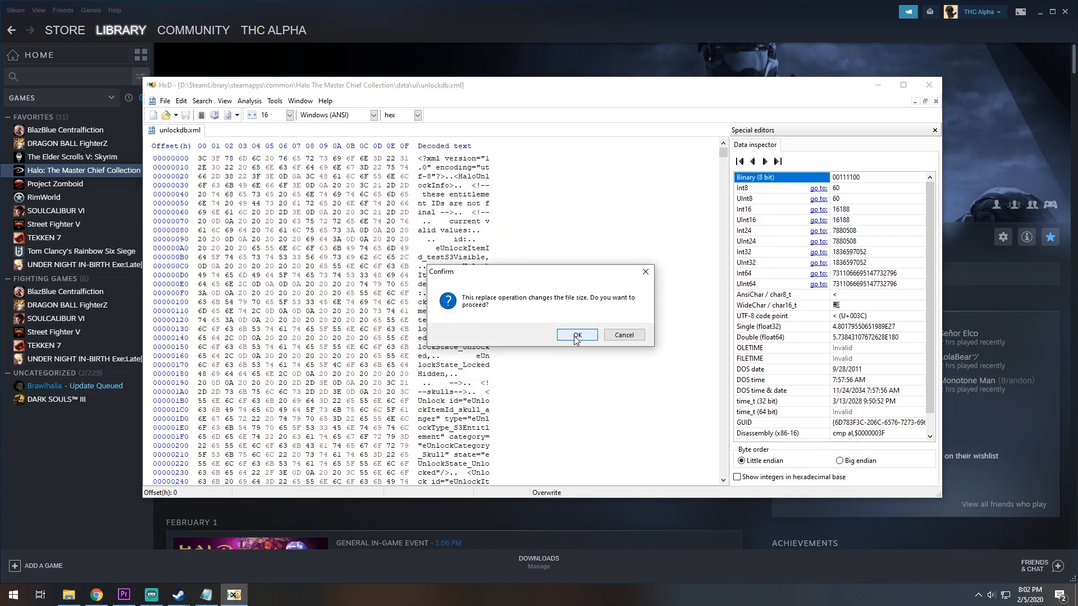
left_click(576, 335)
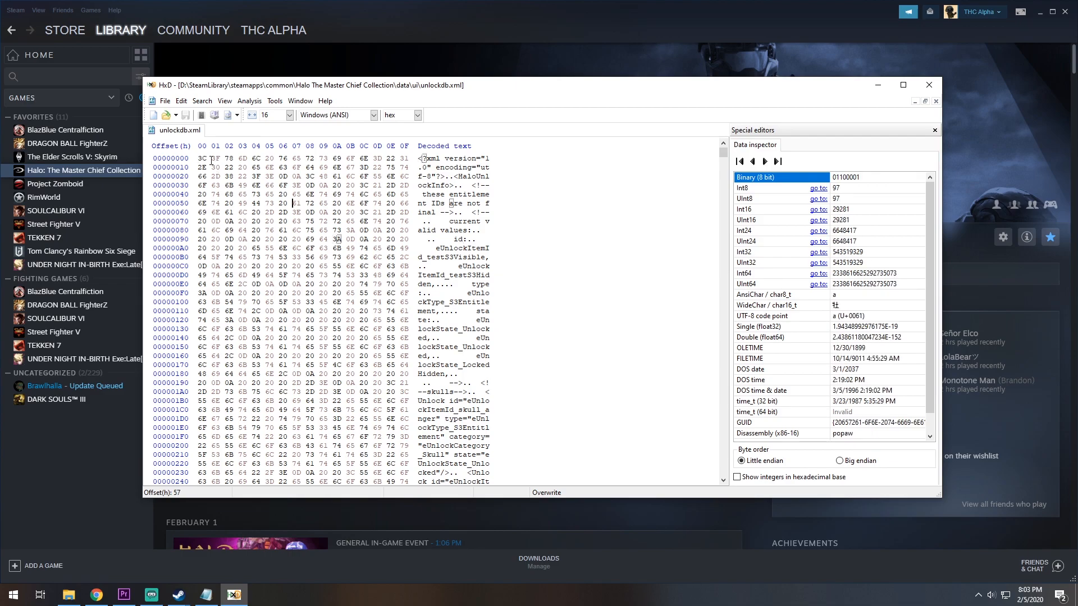
left_click(164, 101)
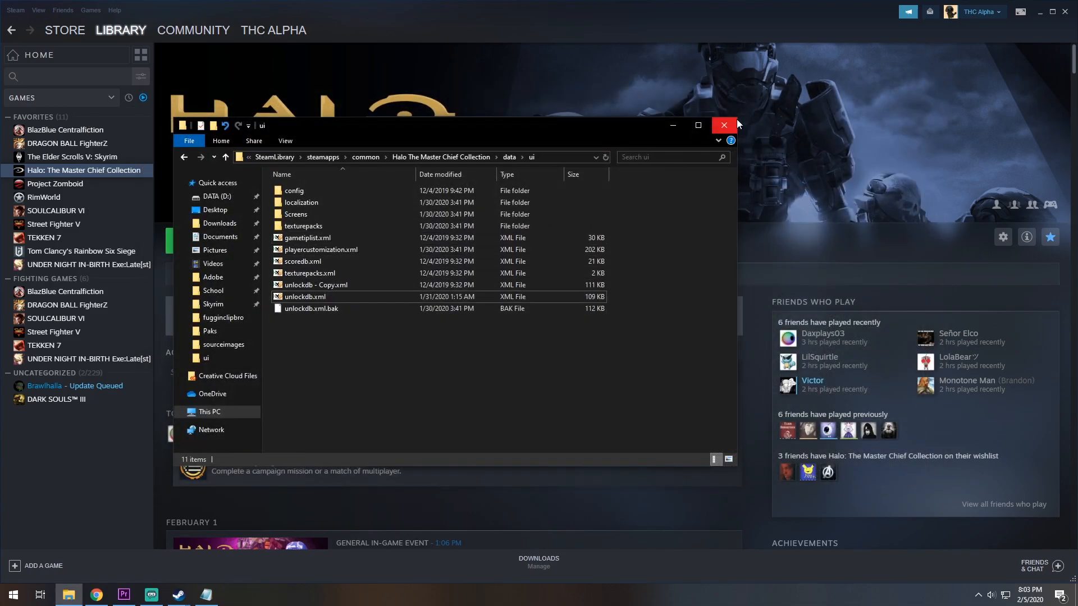
Launch Halo: The Master Chief Collection from Steam using the Anti-Cheat Disabled launch option
left_click(723, 125)
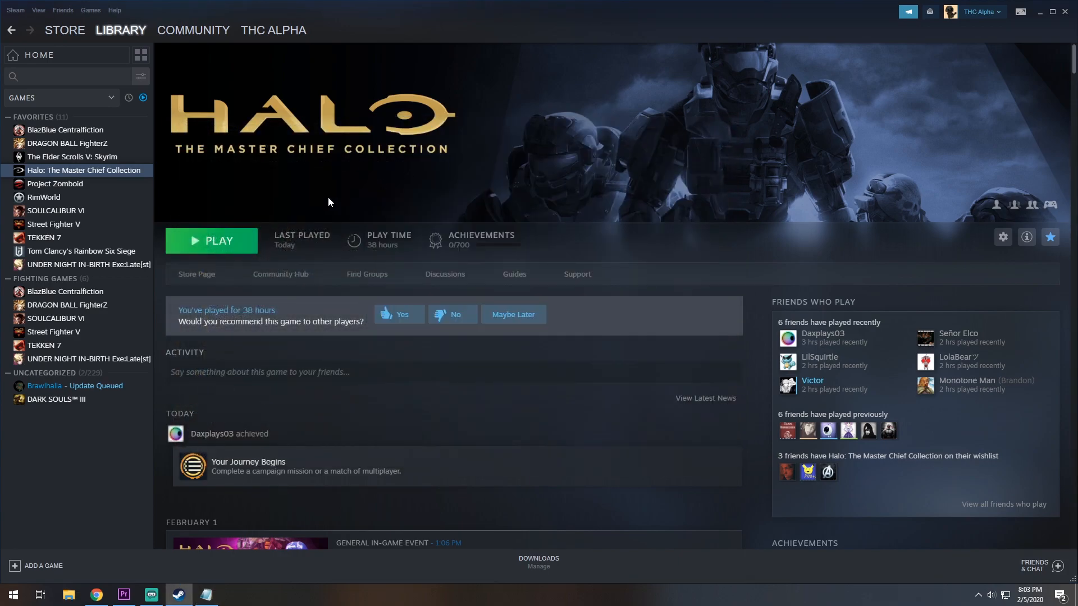
left_click(217, 240)
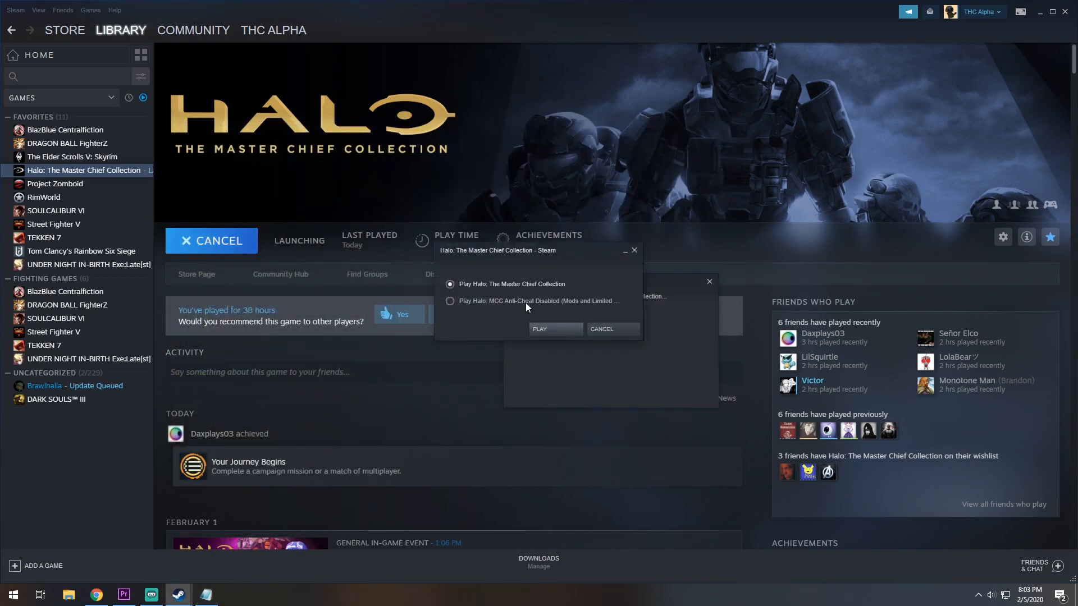
left_click(449, 302)
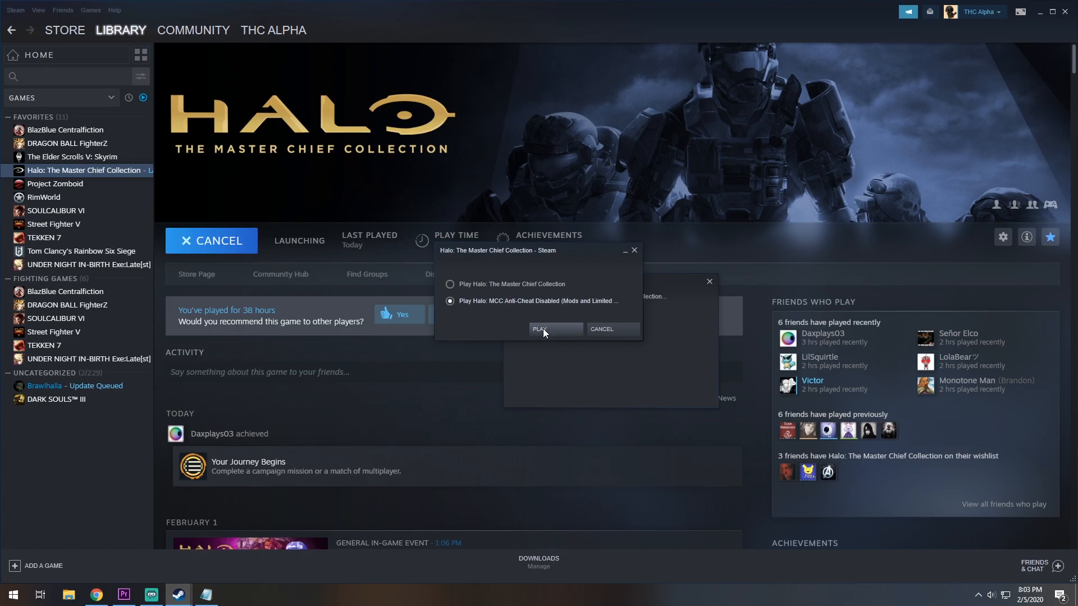
left_click(539, 329)
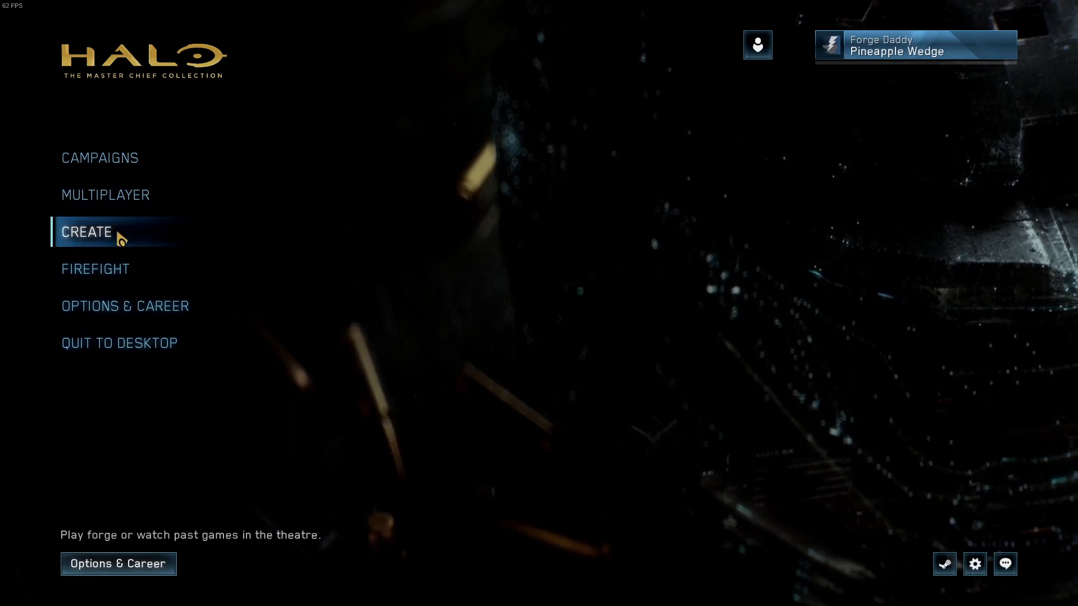
Confirm Forge World appears in the Halo: Reach Forge map list under Create, then return to the Forge menu
left_click(86, 232)
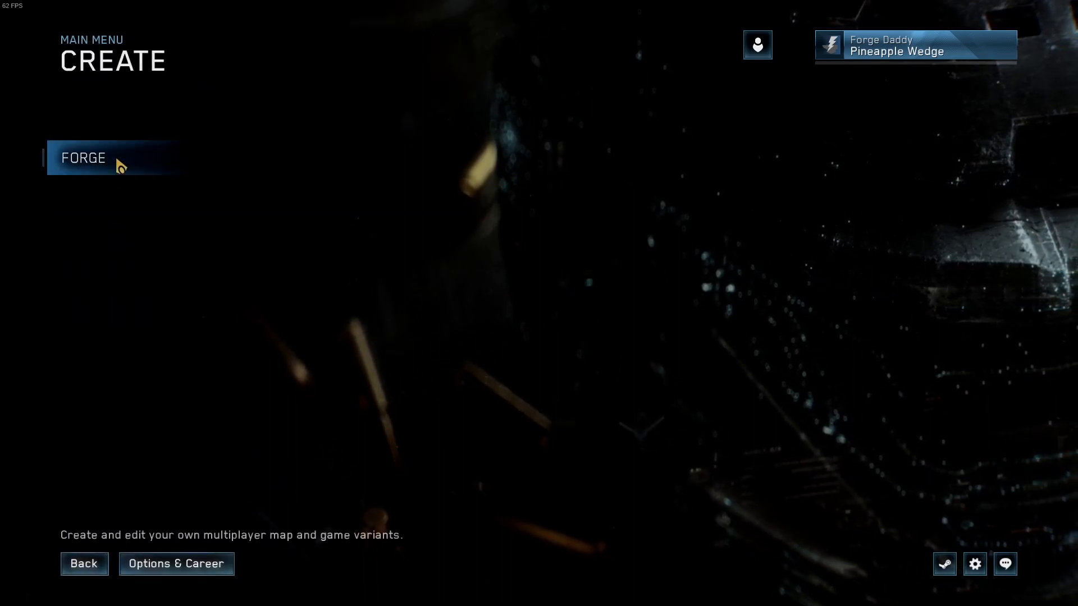
left_click(114, 158)
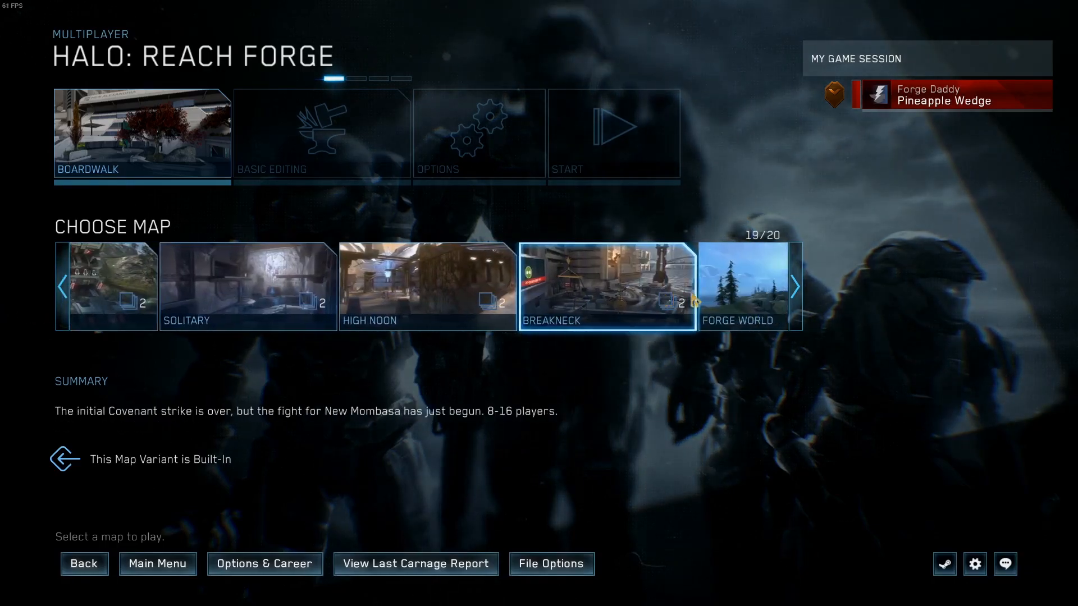
left_click(321, 132)
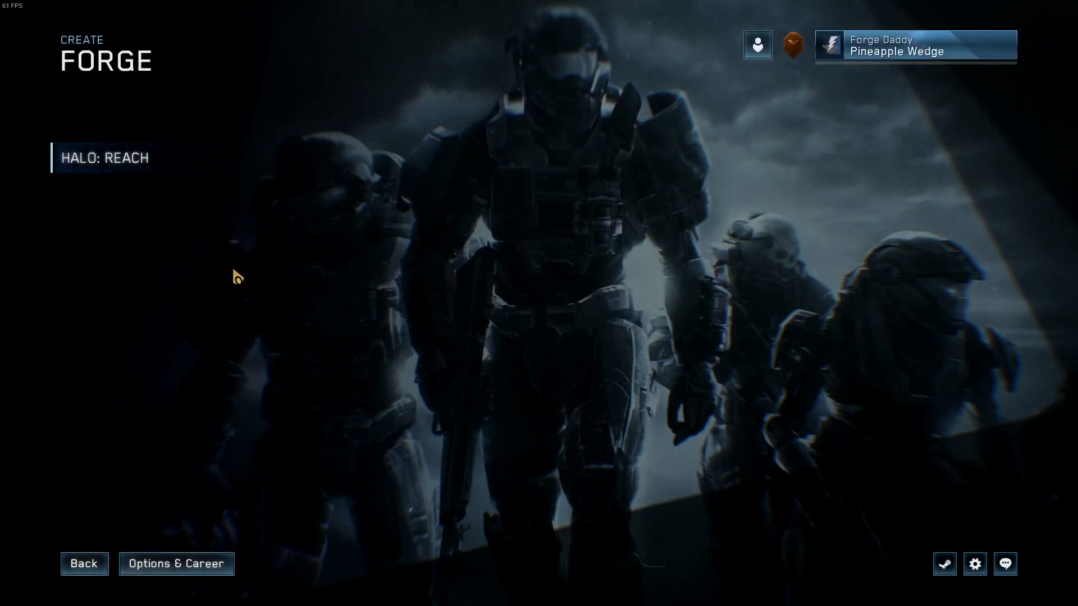
View the Halo: Reach armor pieces under Options & Career > Customization, then return to the main menu
left_click(177, 563)
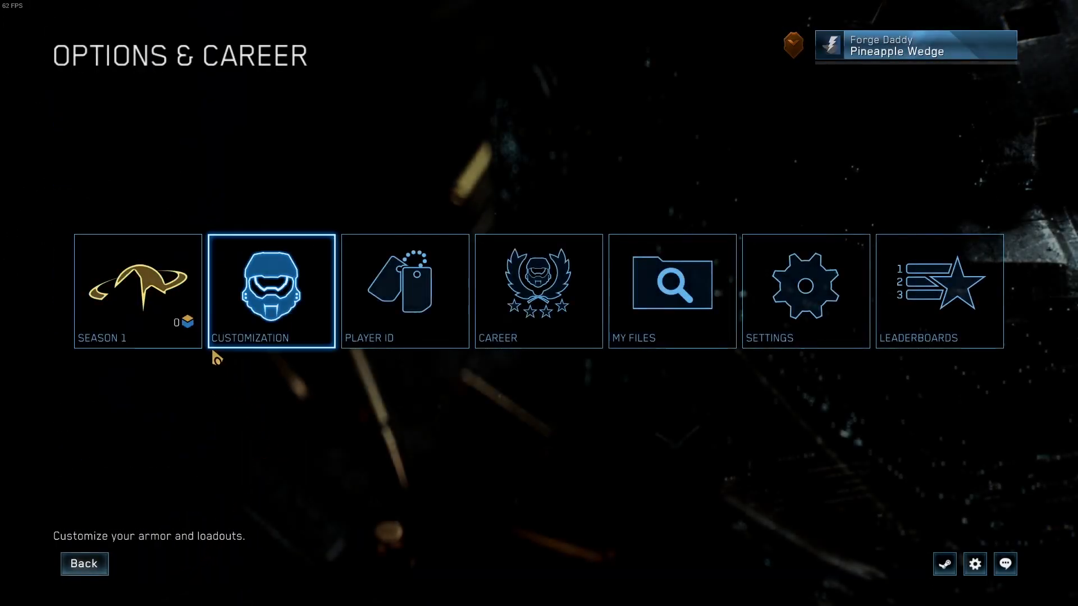
left_click(537, 290)
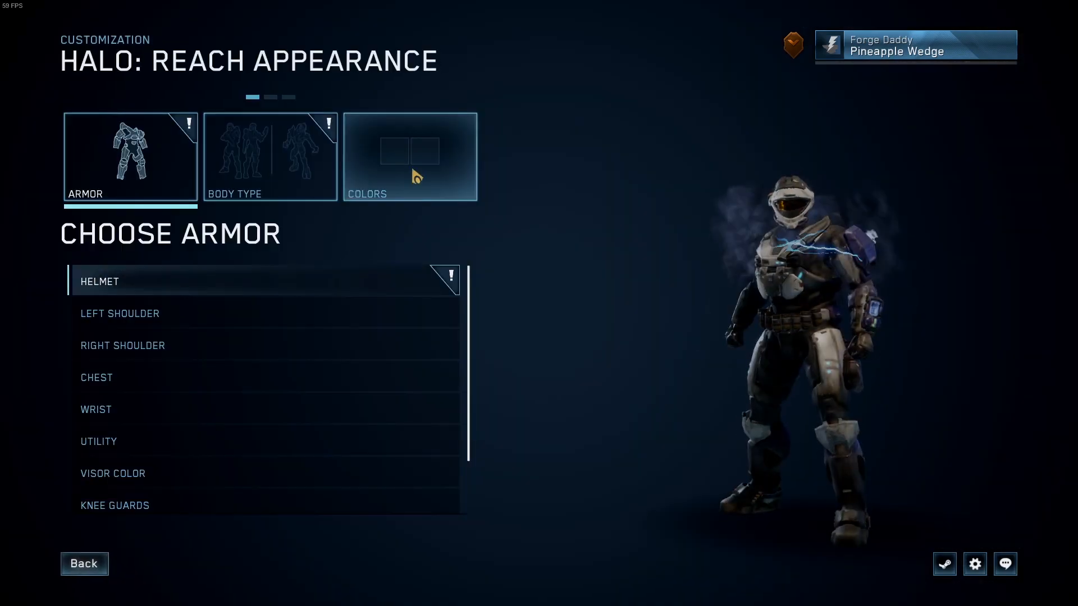
left_click(271, 156)
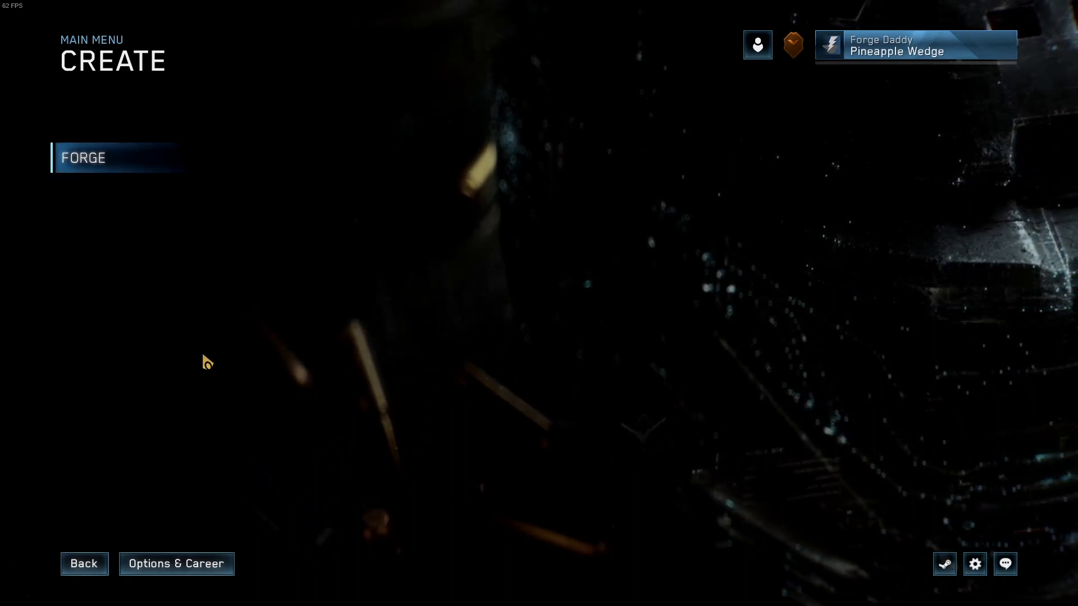
left_click(84, 564)
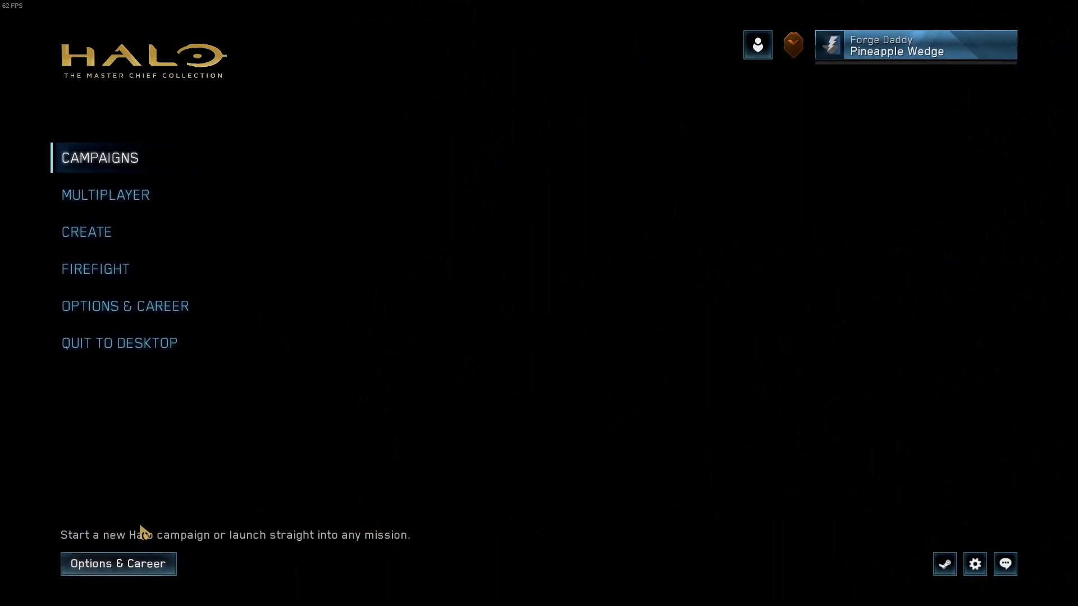
mouse_move(144, 306)
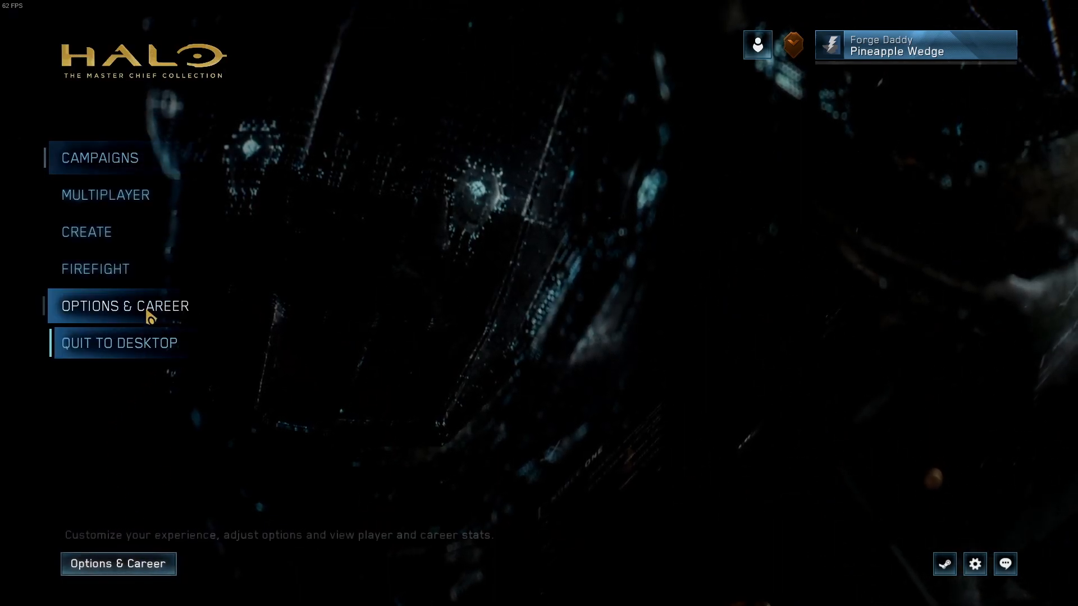